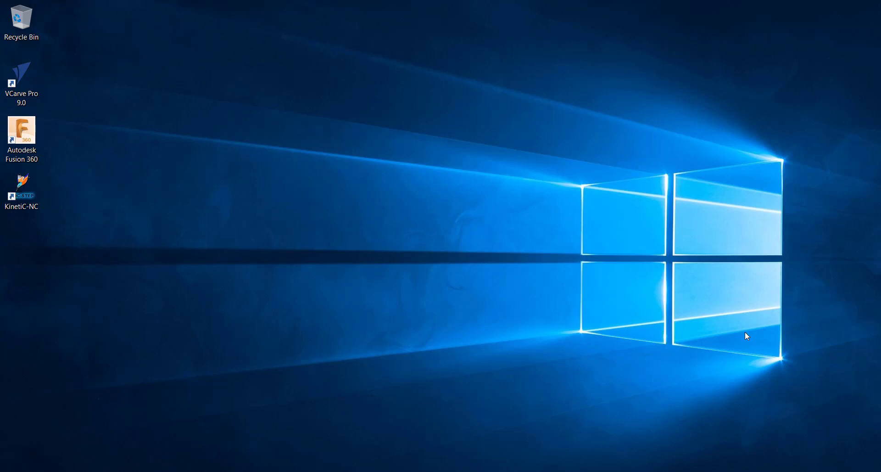
Launch VCarve Pro 9.0 from its desktop shortcut.
{"action": "left_click", "coordinate": [21, 79]}
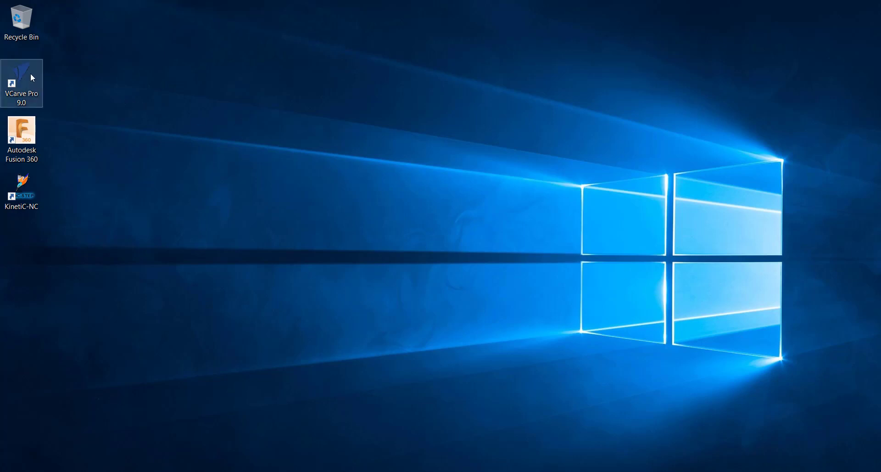
{"action": "double_click", "coordinate": [21, 82]}
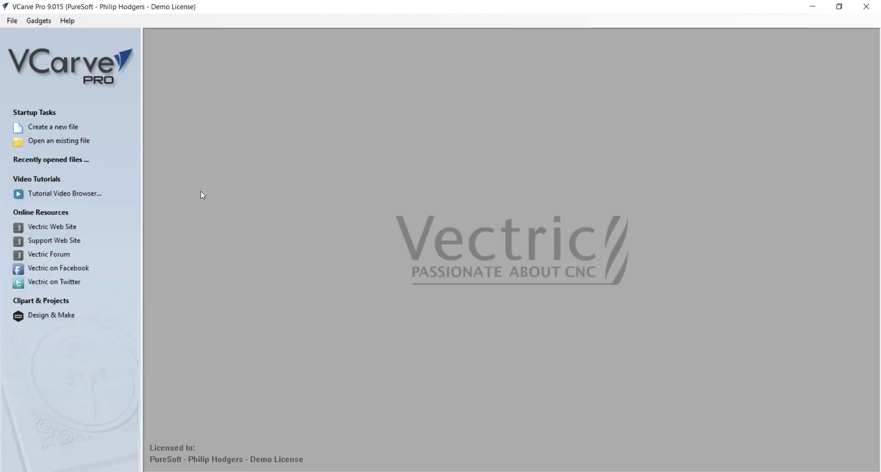
{"action": "mouse_move", "coordinate": [191, 189]}
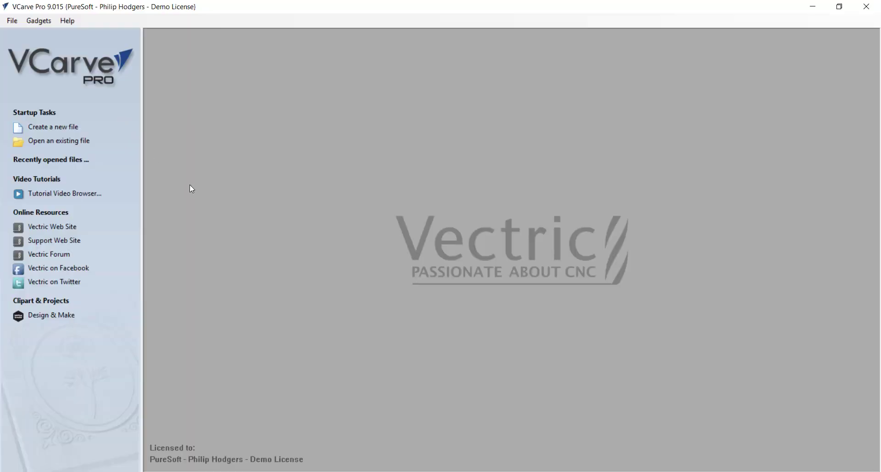
{"action": "mouse_move", "coordinate": [54, 129]}
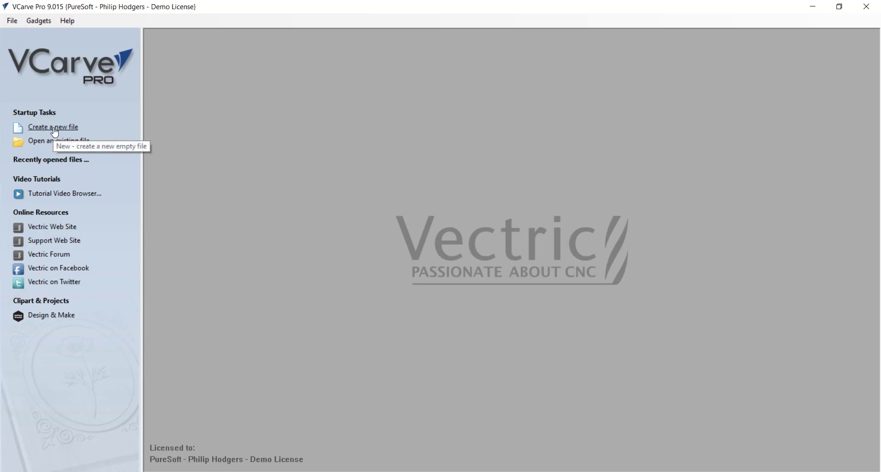
Start a new file with a single-sided 150 × 150 × 3 mm job in millimetres.
{"action": "left_click", "coordinate": [53, 127]}
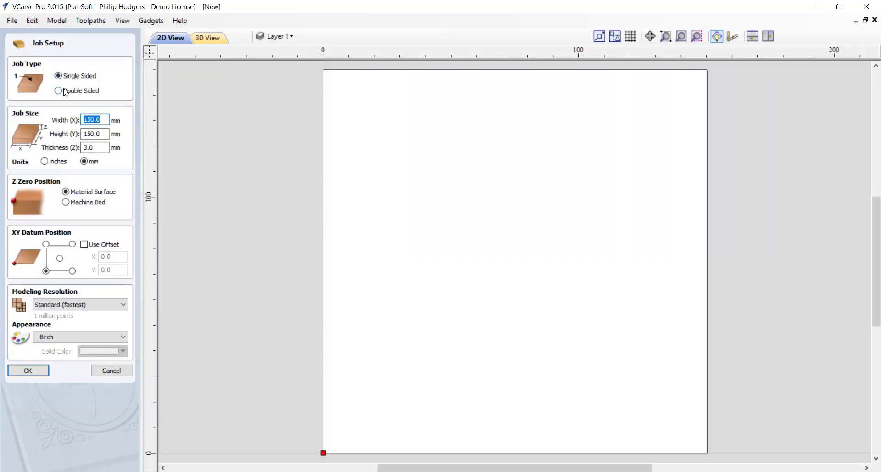
{"action": "mouse_move", "coordinate": [48, 154]}
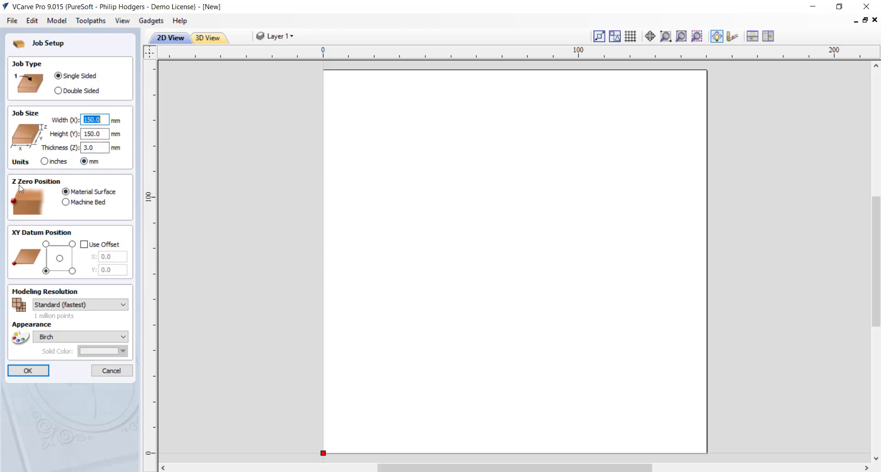
{"action": "mouse_move", "coordinate": [16, 202]}
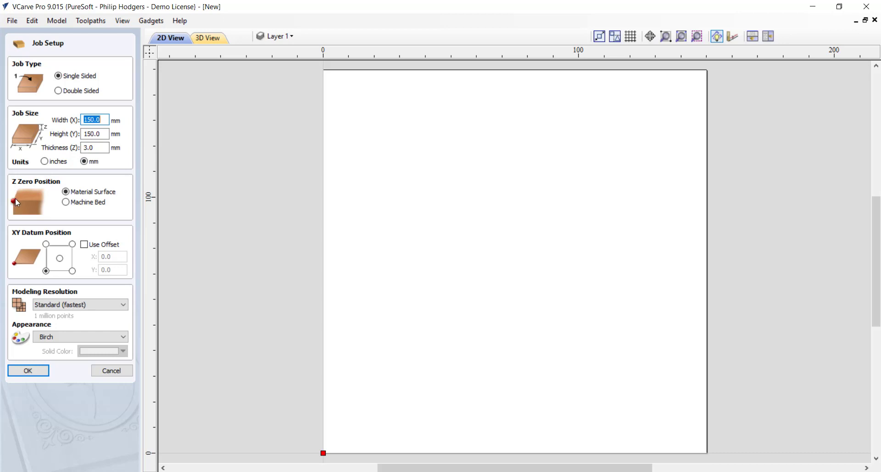
{"action": "mouse_move", "coordinate": [16, 203]}
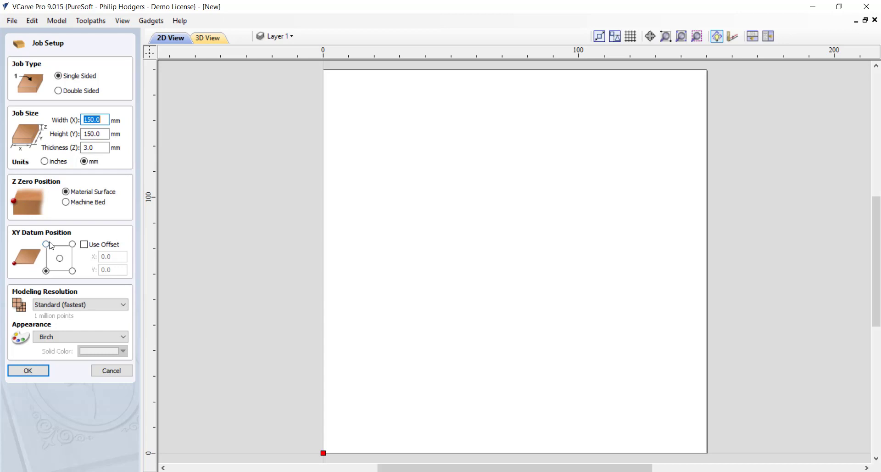
{"action": "left_click", "coordinate": [46, 272]}
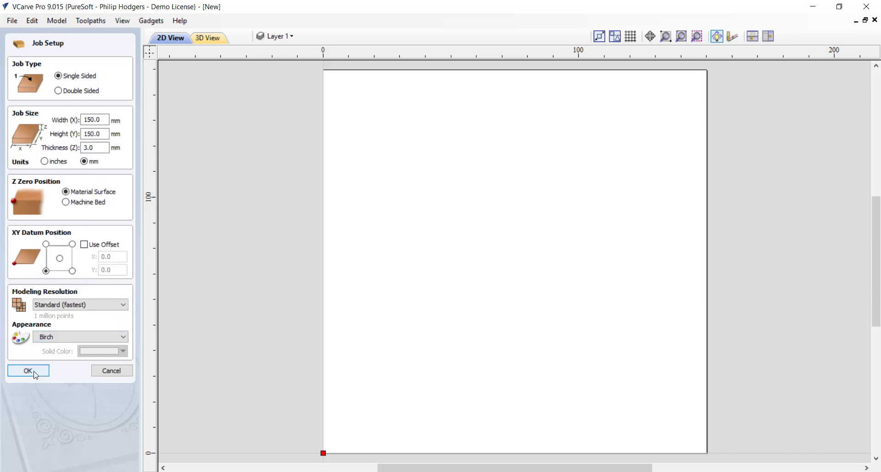
Confirm the job setup and choose a radiused-external rectangle anchored at its centre.
{"action": "left_click", "coordinate": [28, 370]}
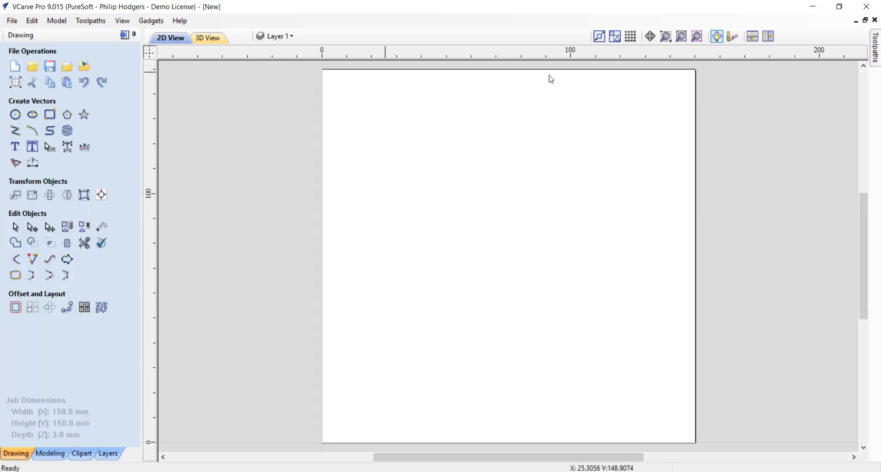
{"action": "mouse_move", "coordinate": [327, 446]}
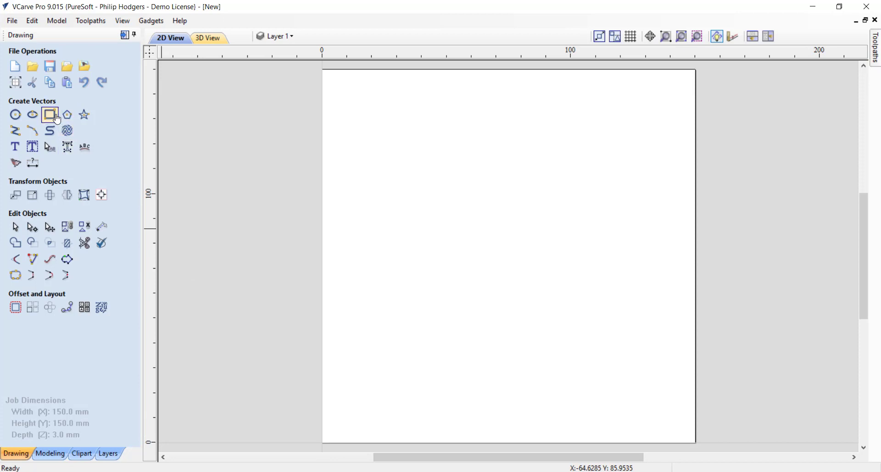
{"action": "left_click", "coordinate": [49, 115]}
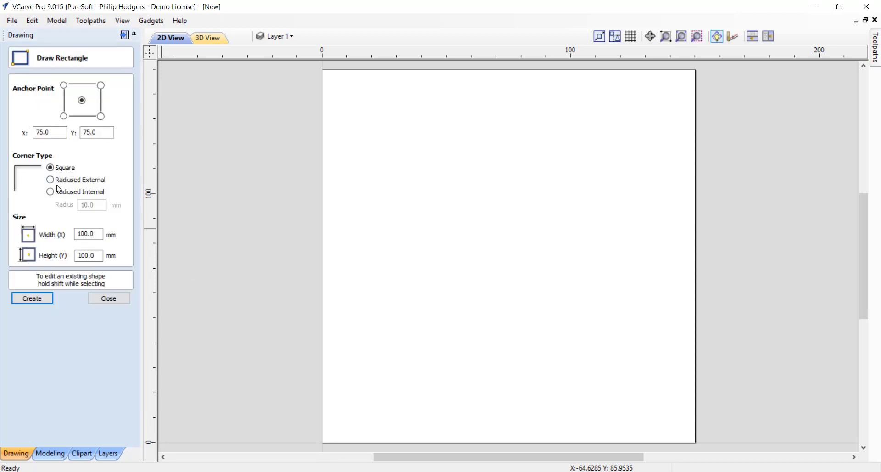
{"action": "left_click", "coordinate": [50, 179]}
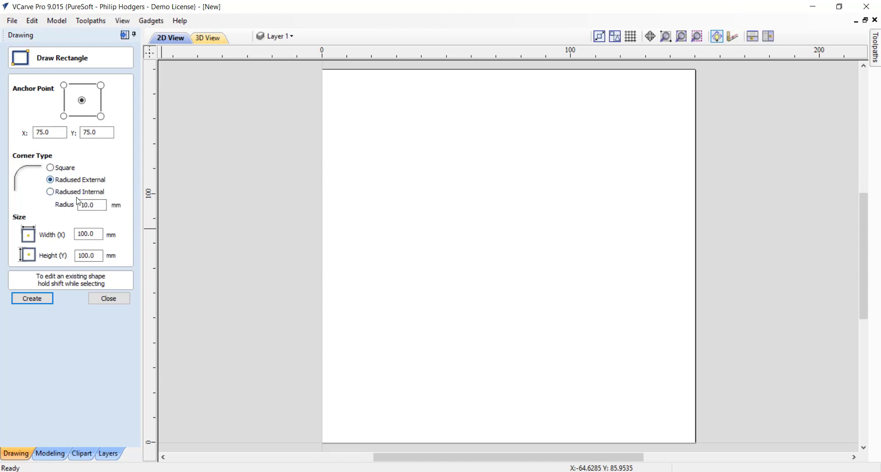
{"action": "mouse_move", "coordinate": [447, 271]}
{"action": "type", "text": "100"}
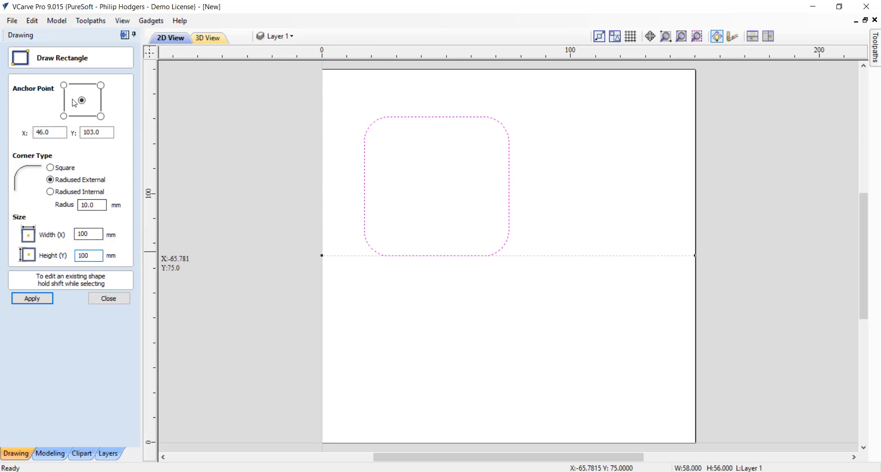
{"action": "left_click", "coordinate": [82, 100]}
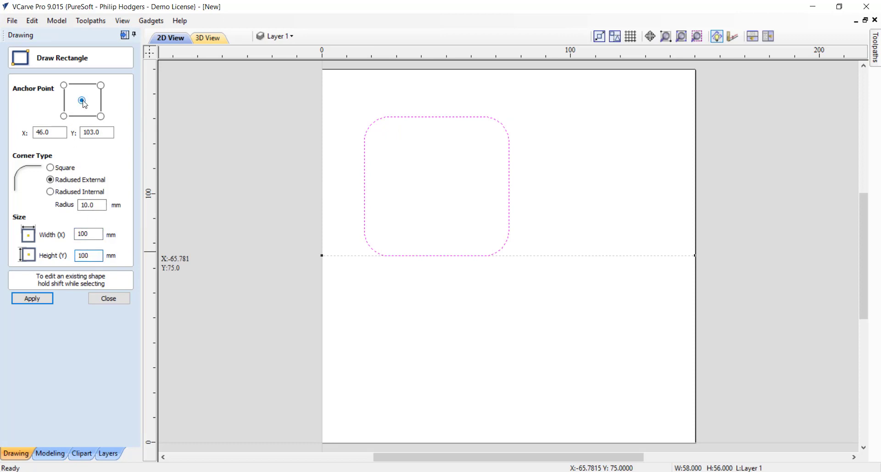
Place the 100 × 100 mm rounded rectangle at X 75, Y 75 and apply it.
{"action": "left_click", "coordinate": [48, 132]}
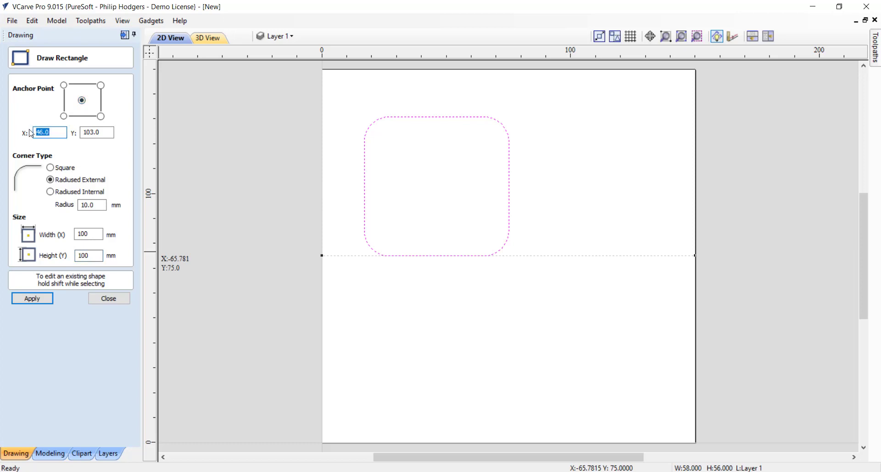
{"action": "type", "text": "75"}
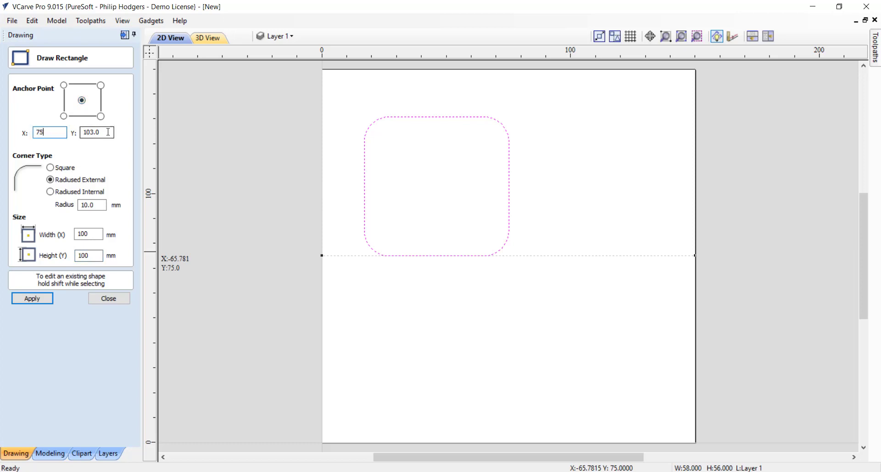
{"action": "type", "text": "75"}
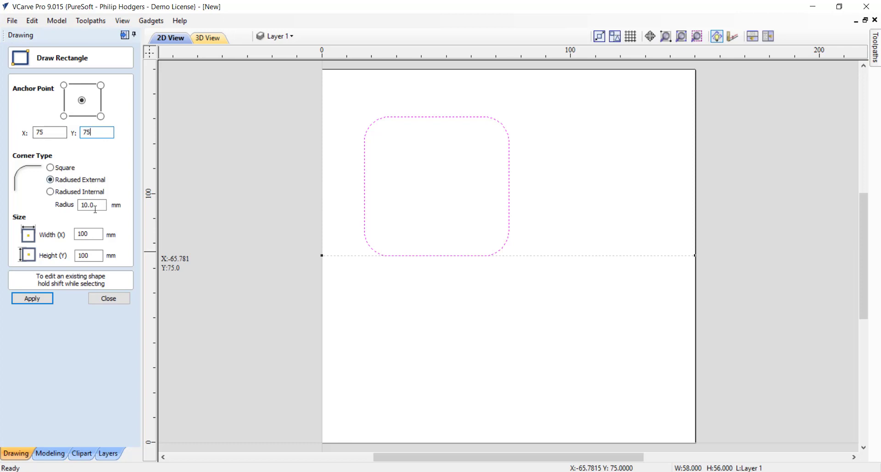
{"action": "left_click", "coordinate": [31, 298]}
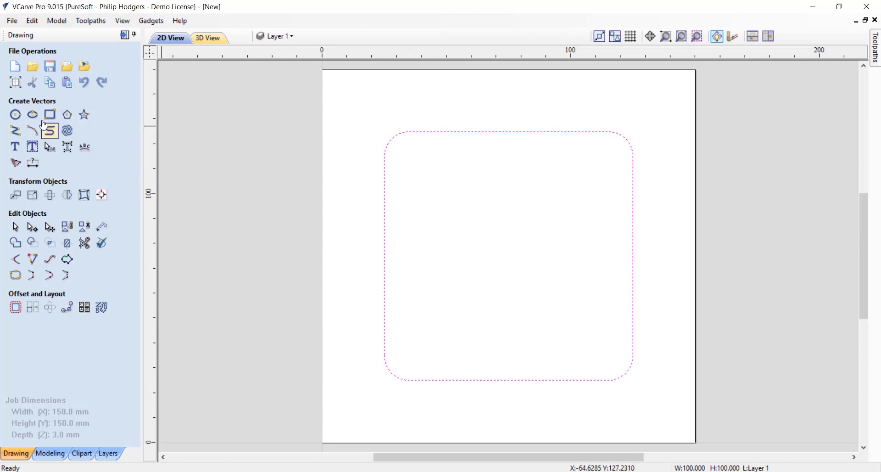
Set the circle tool to a 6.0 mm diameter.
{"action": "left_click", "coordinate": [16, 115]}
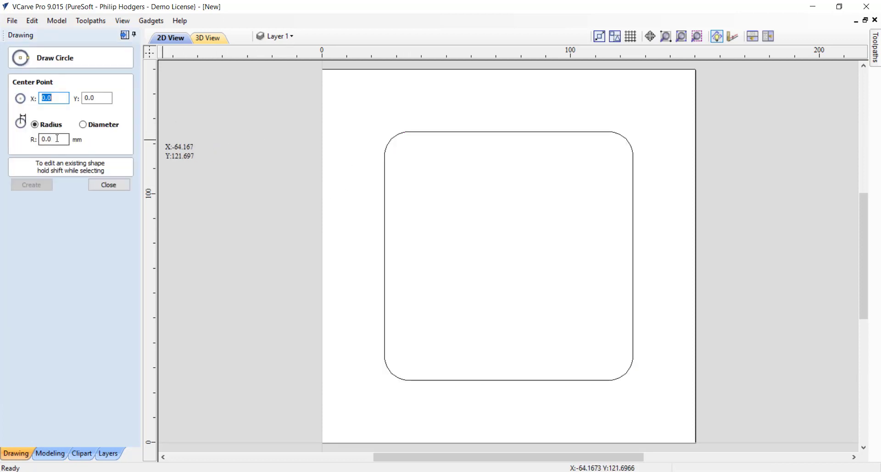
{"action": "left_click", "coordinate": [84, 124]}
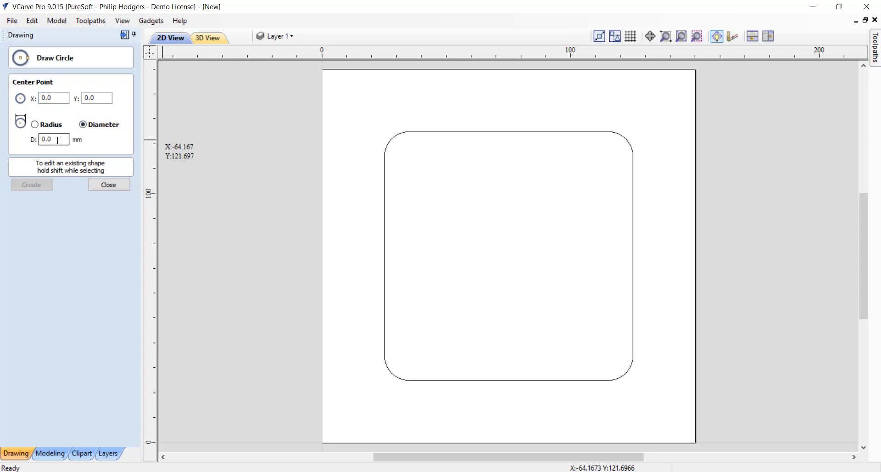
{"action": "type", "text": "4"}
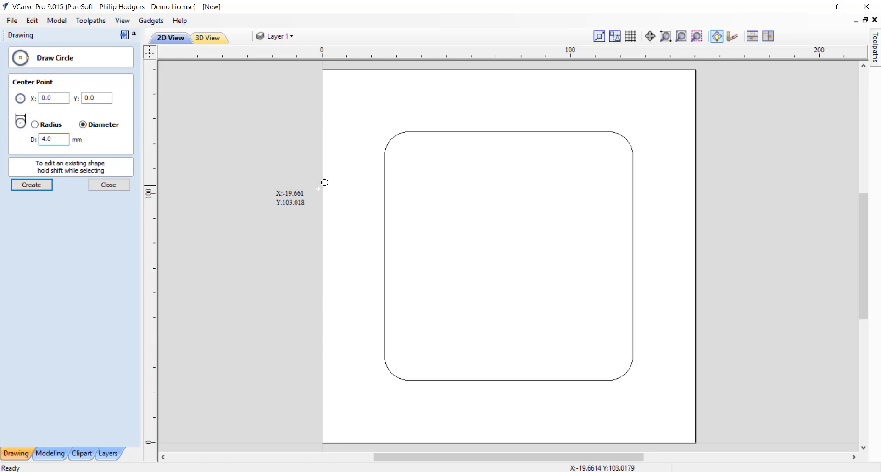
{"action": "mouse_move", "coordinate": [385, 154]}
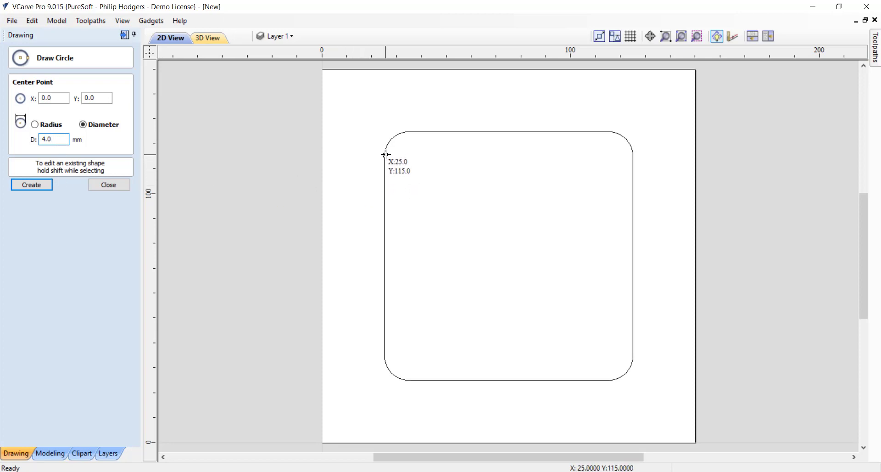
{"action": "mouse_move", "coordinate": [408, 132]}
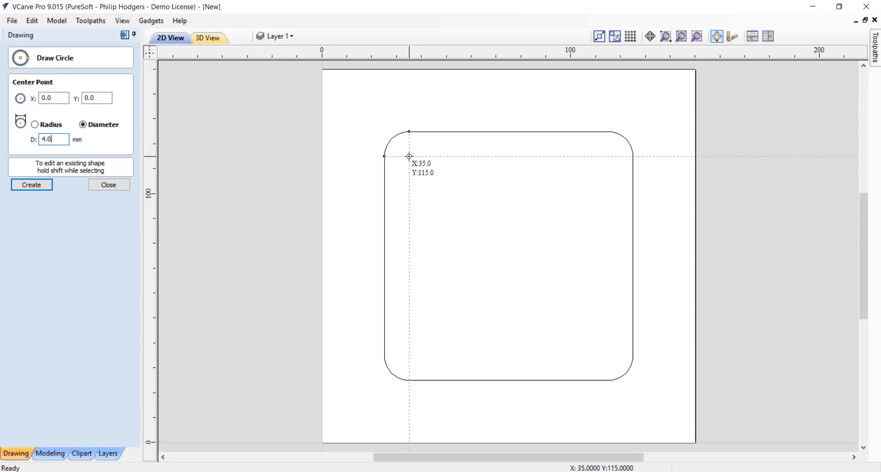
{"action": "type", "text": "6.0"}
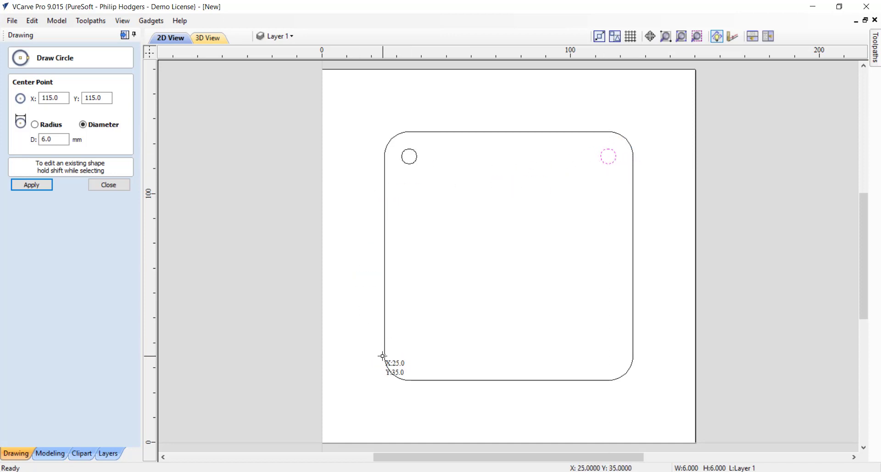
{"action": "mouse_move", "coordinate": [408, 355]}
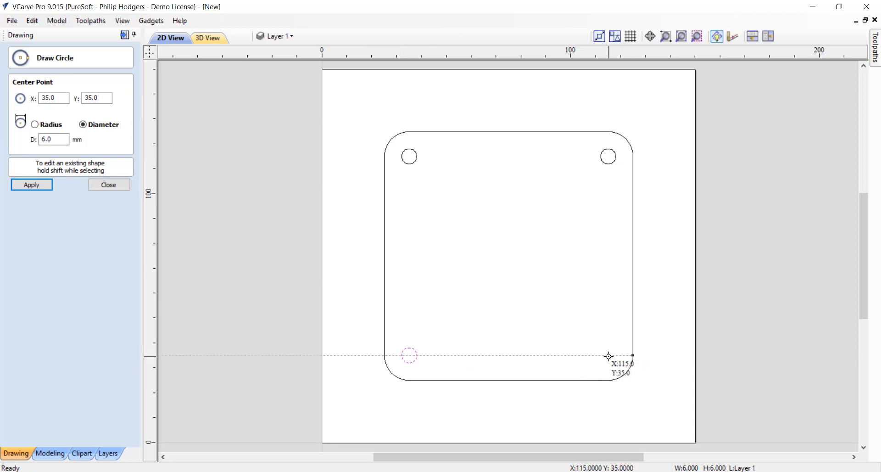
Place the corner holes 10 mm in from each corner, last at 115, 35, and close the tool.
{"action": "left_click", "coordinate": [608, 355]}
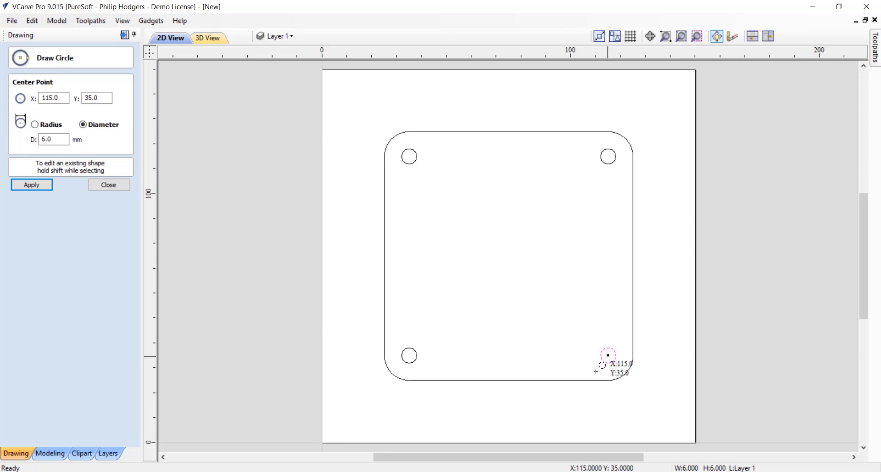
{"action": "left_click", "coordinate": [108, 184]}
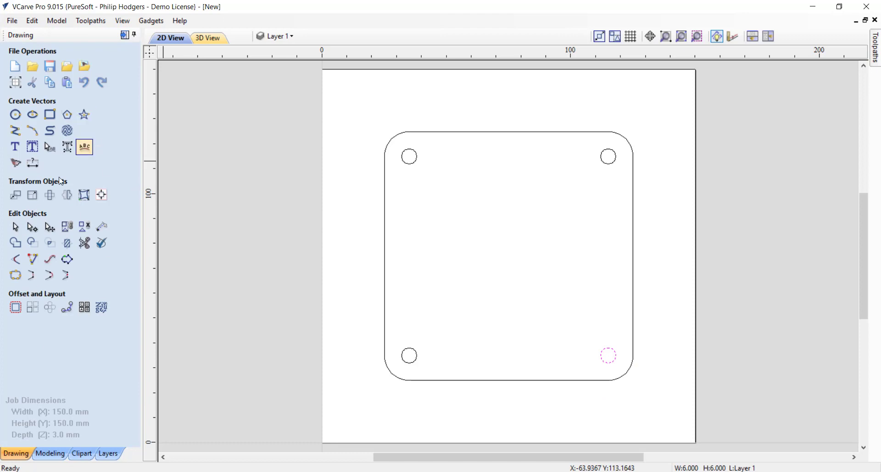
{"action": "left_click", "coordinate": [49, 259]}
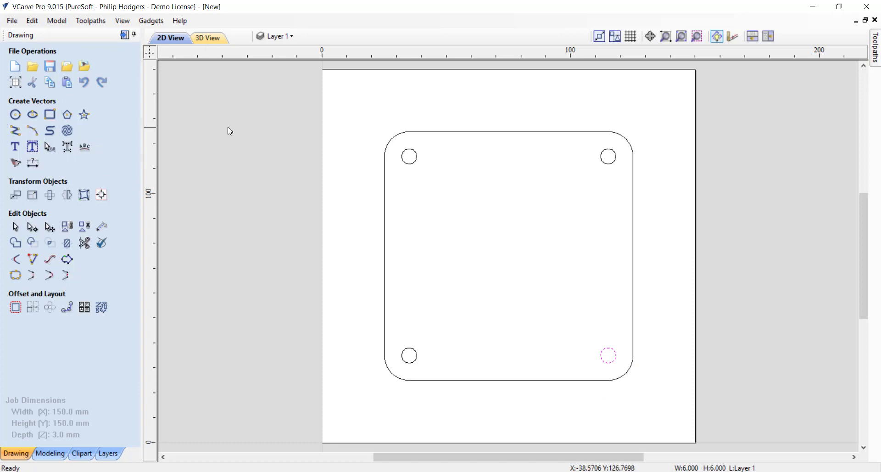
{"action": "mouse_move", "coordinate": [740, 83]}
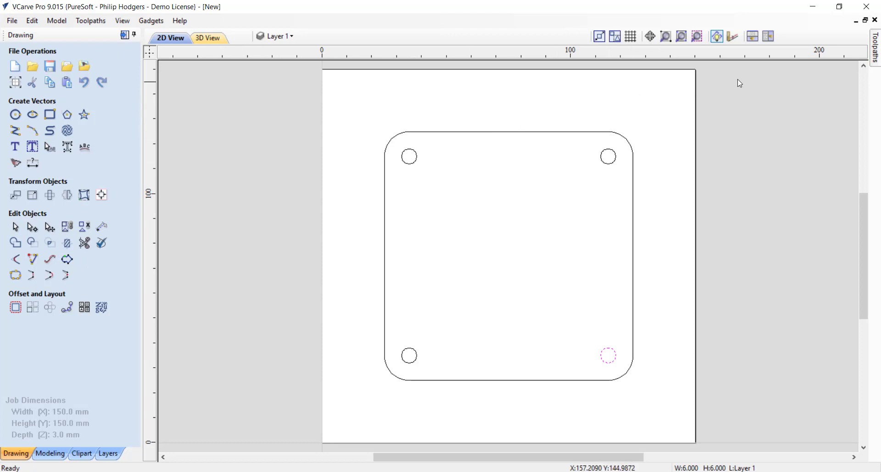
{"action": "left_click", "coordinate": [873, 42]}
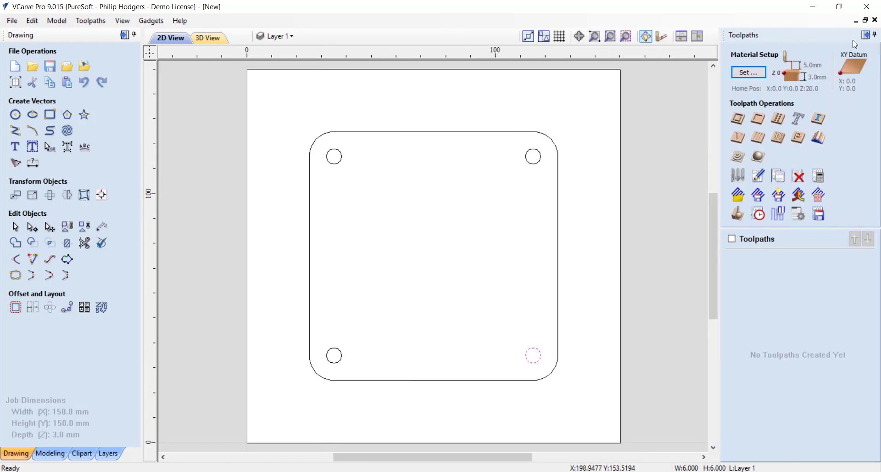
{"action": "mouse_move", "coordinate": [576, 209]}
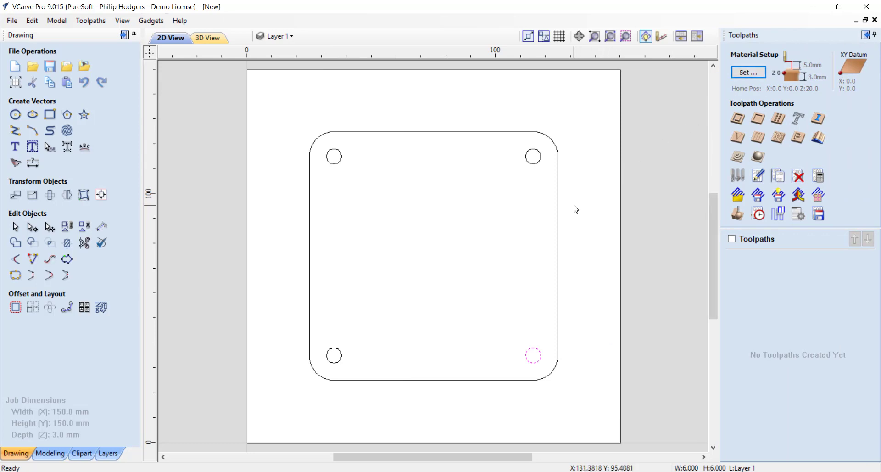
{"action": "mouse_move", "coordinate": [339, 157]}
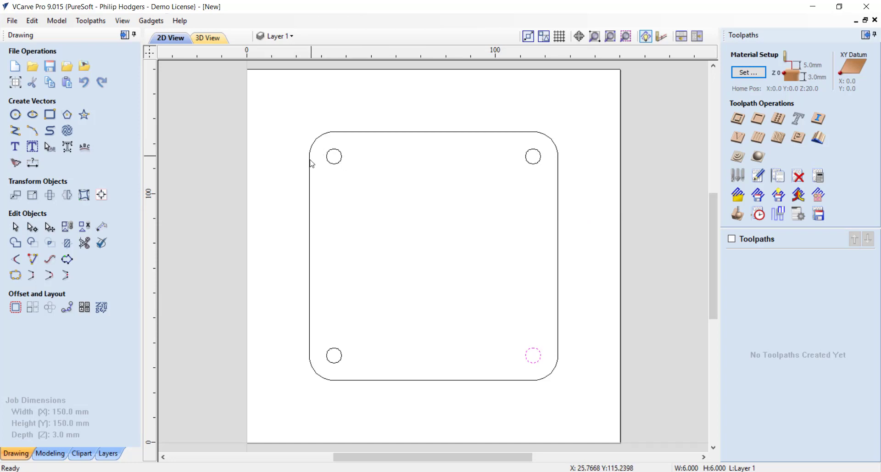
{"action": "mouse_move", "coordinate": [346, 189]}
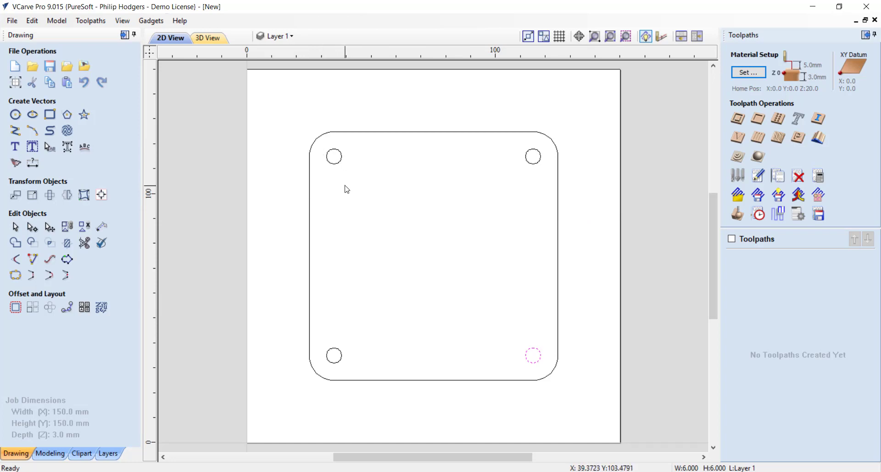
{"action": "mouse_move", "coordinate": [590, 338]}
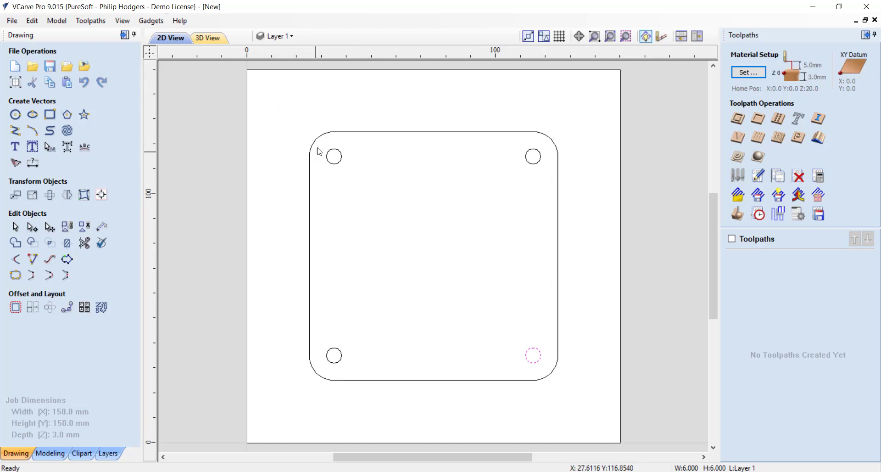
{"action": "mouse_move", "coordinate": [437, 173]}
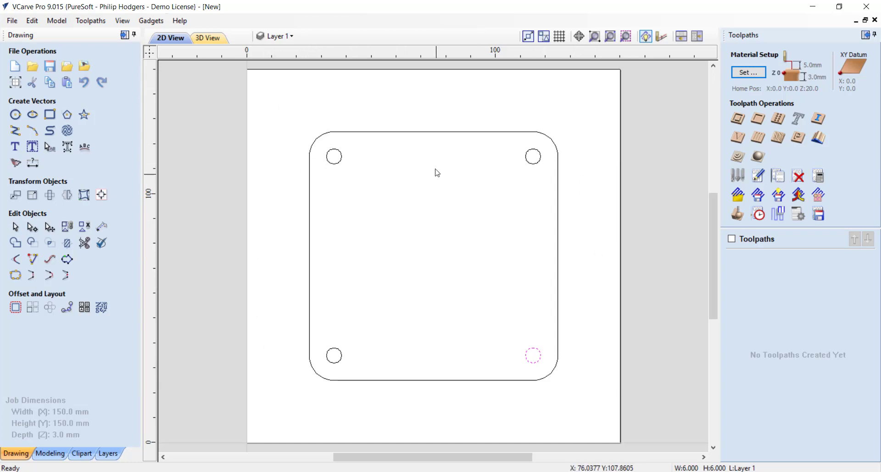
{"action": "mouse_move", "coordinate": [430, 137]}
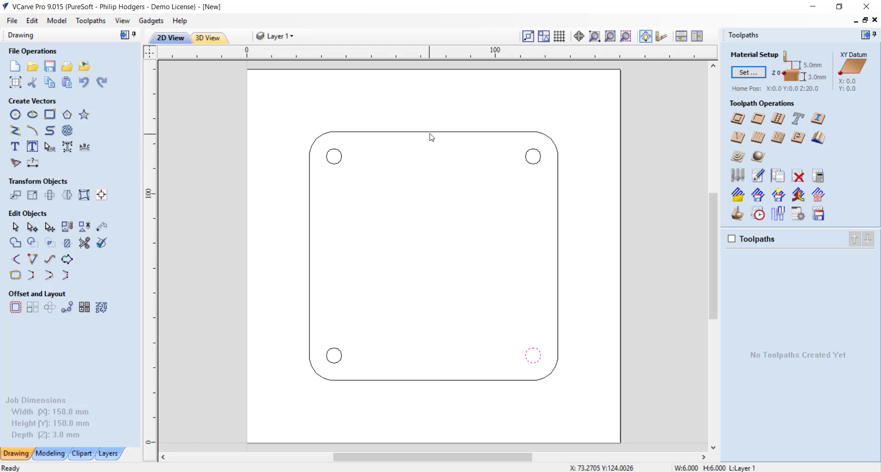
{"action": "mouse_move", "coordinate": [423, 139]}
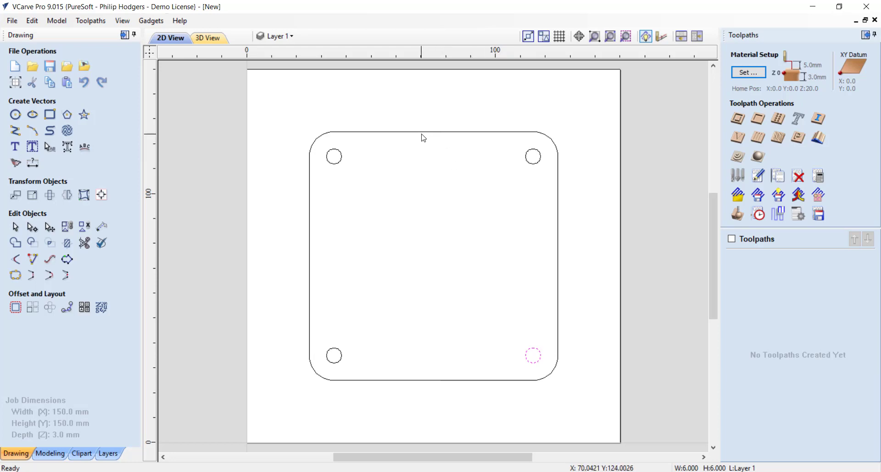
{"action": "mouse_move", "coordinate": [335, 162]}
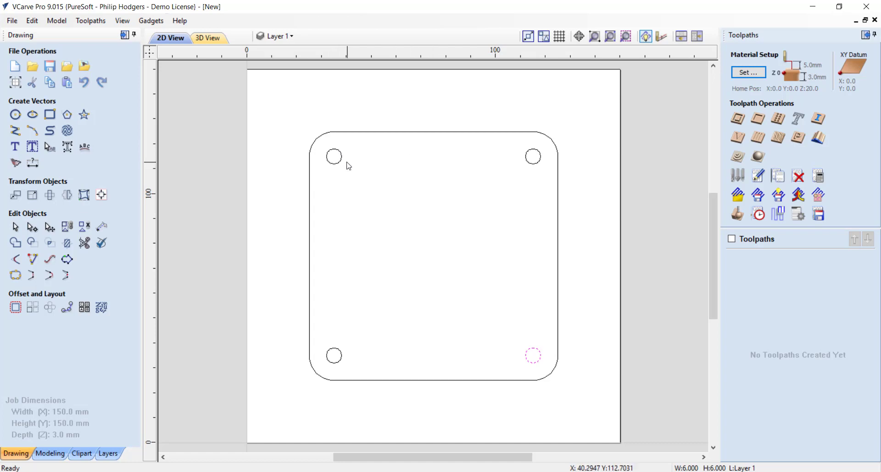
{"action": "mouse_move", "coordinate": [423, 150]}
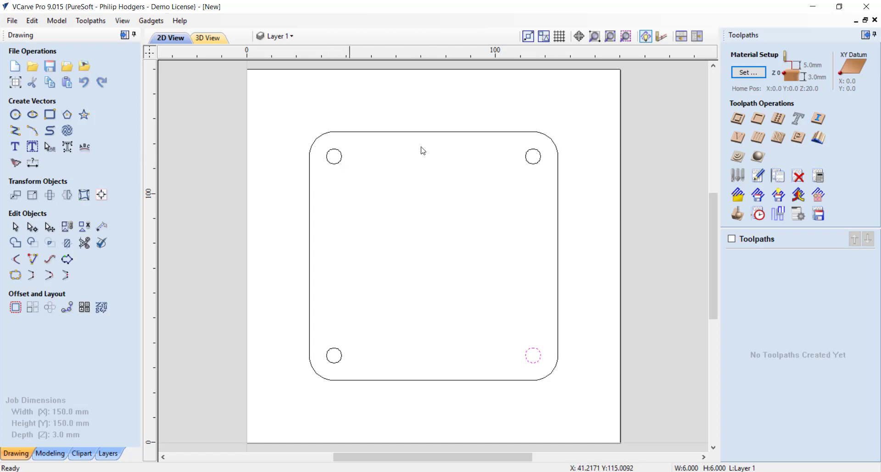
{"action": "mouse_move", "coordinate": [738, 118]}
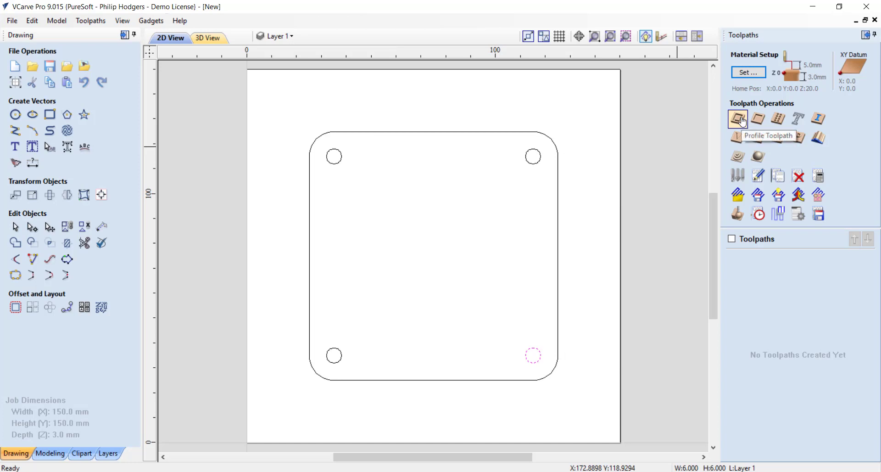
Begin a profile toolpath with 4.0 mm cut depth and bring up the tool database.
{"action": "left_click", "coordinate": [738, 118]}
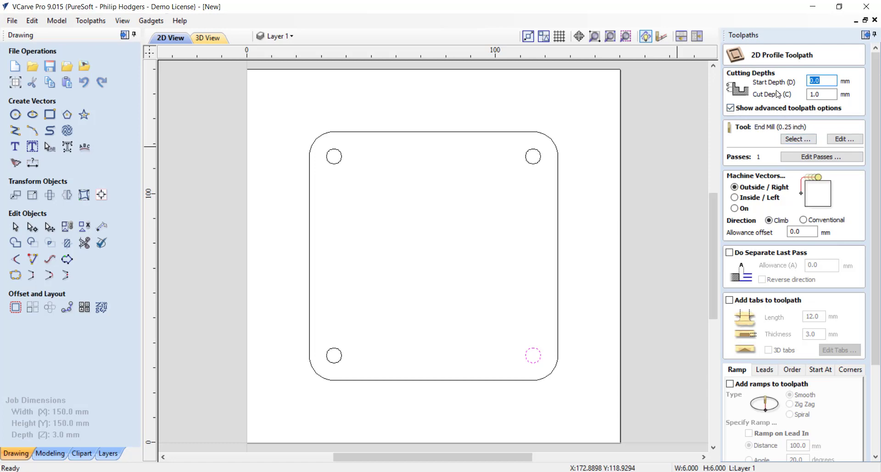
{"action": "mouse_move", "coordinate": [317, 208]}
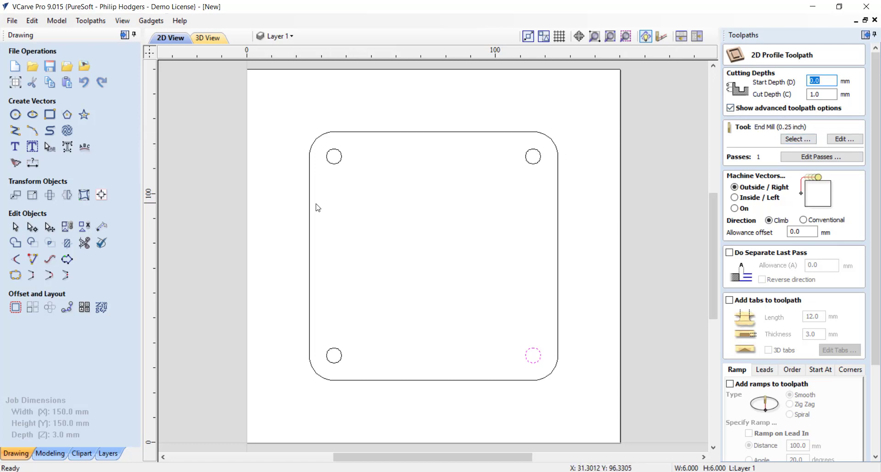
{"action": "mouse_move", "coordinate": [553, 206]}
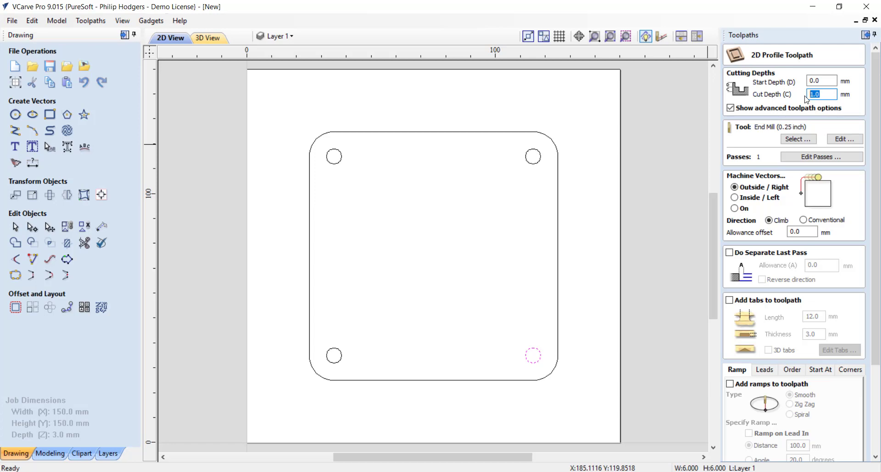
{"action": "type", "text": "4.0"}
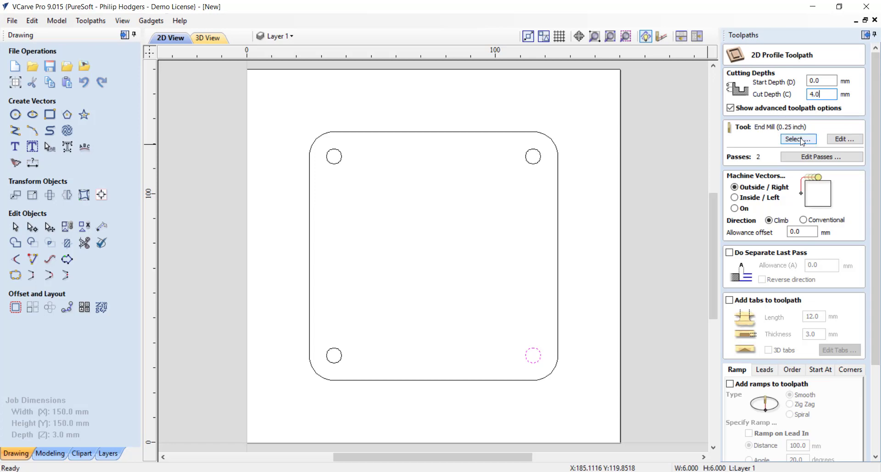
{"action": "left_click", "coordinate": [798, 139]}
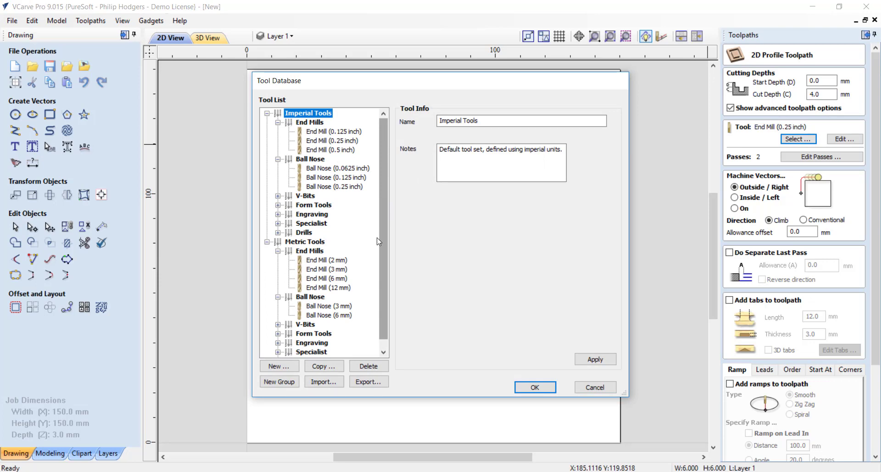
Choose the metric 3 mm End Mill and set its feed rate to 20 mm/sec.
{"action": "left_click", "coordinate": [326, 269]}
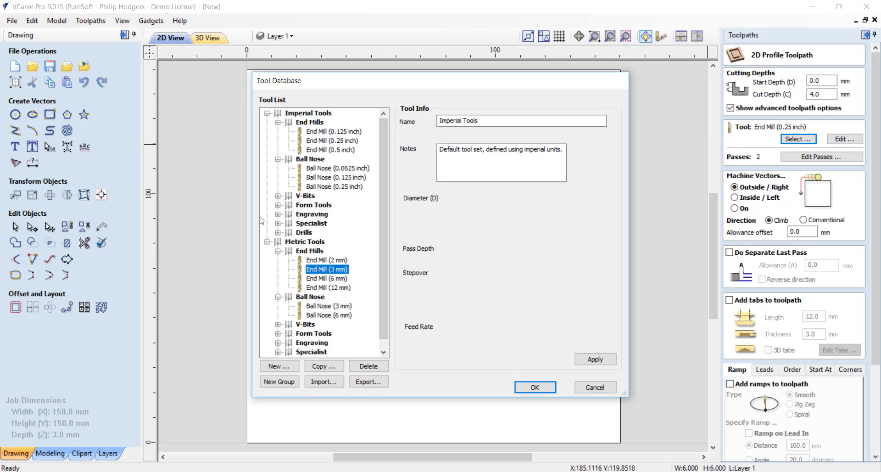
{"action": "left_click", "coordinate": [326, 269]}
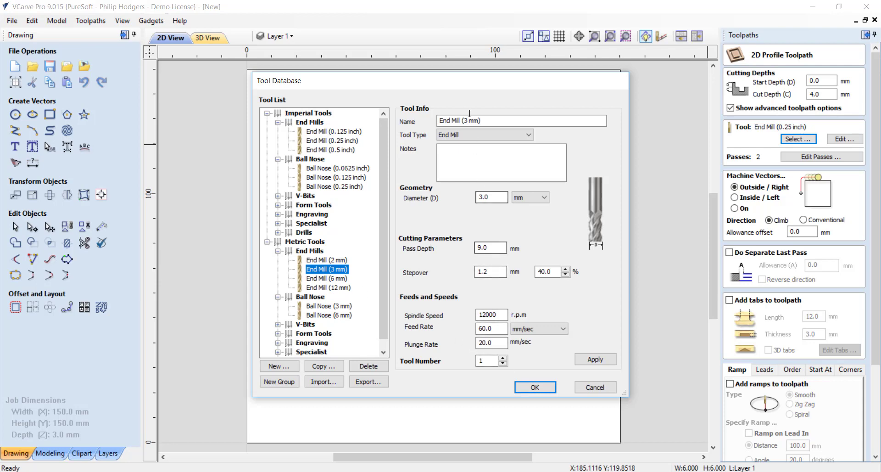
{"action": "left_click", "coordinate": [490, 248]}
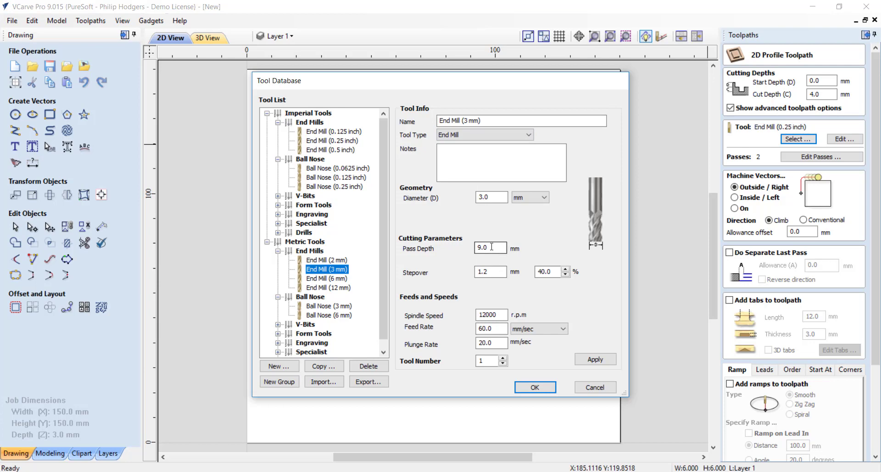
{"action": "mouse_move", "coordinate": [492, 248]}
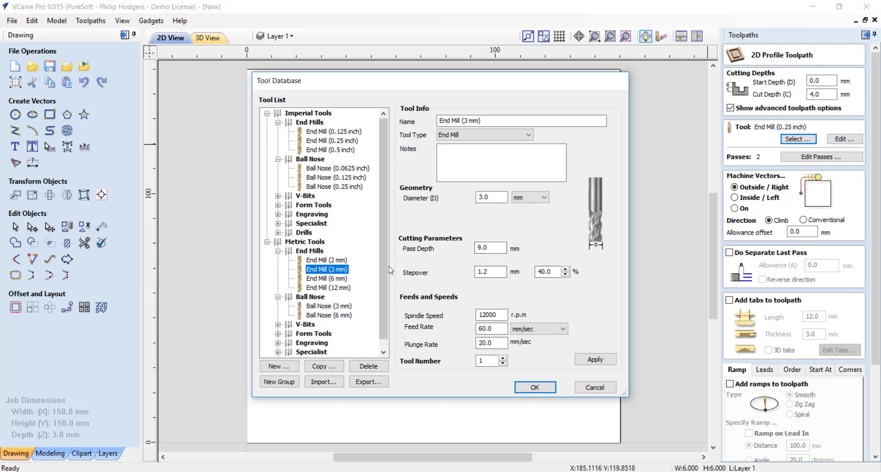
{"action": "left_click", "coordinate": [490, 248]}
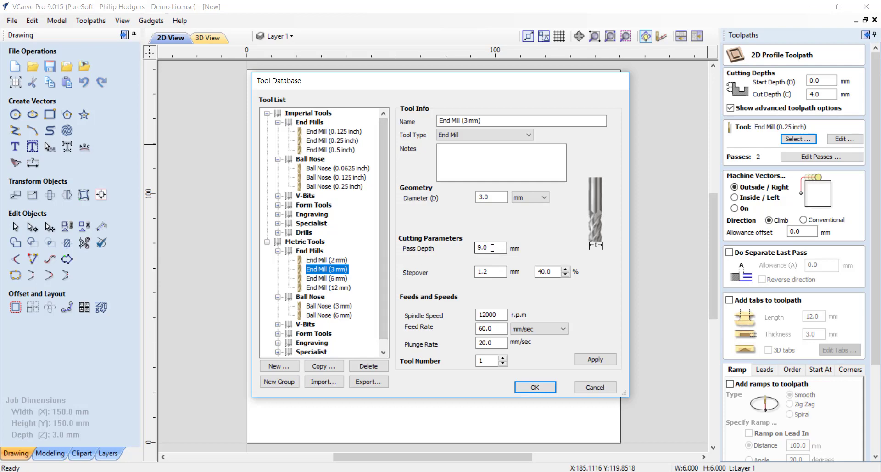
{"action": "mouse_move", "coordinate": [480, 263]}
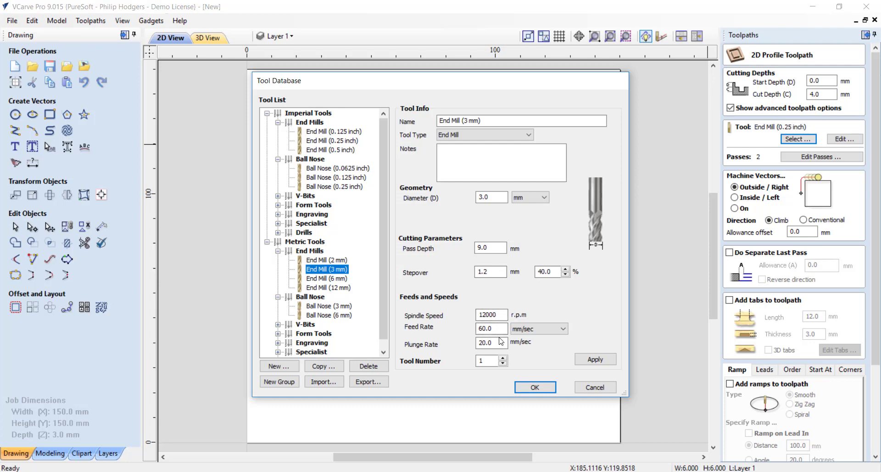
{"action": "left_click", "coordinate": [490, 327]}
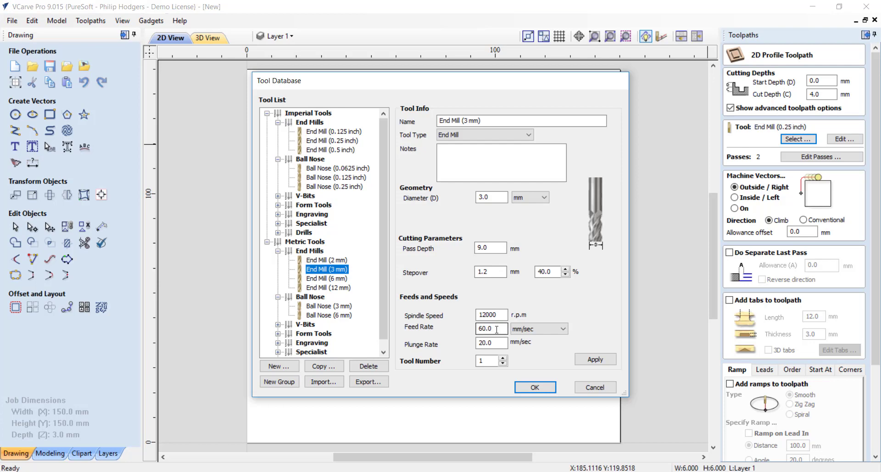
{"action": "left_click", "coordinate": [490, 327]}
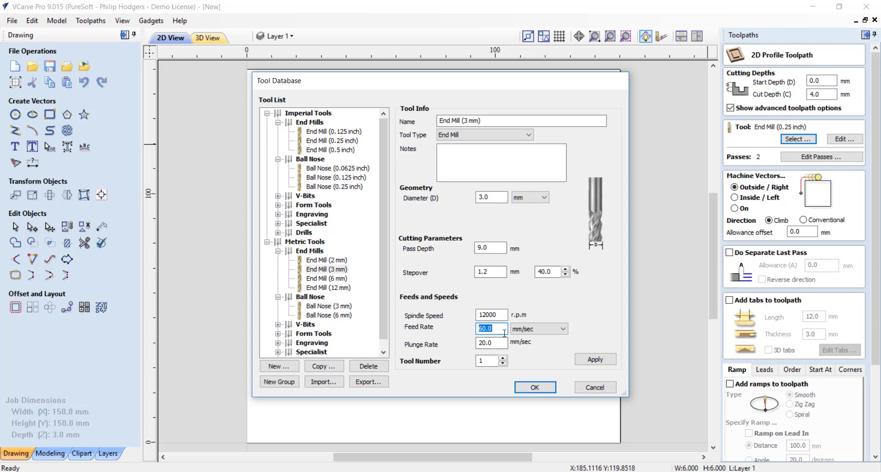
{"action": "type", "text": "20"}
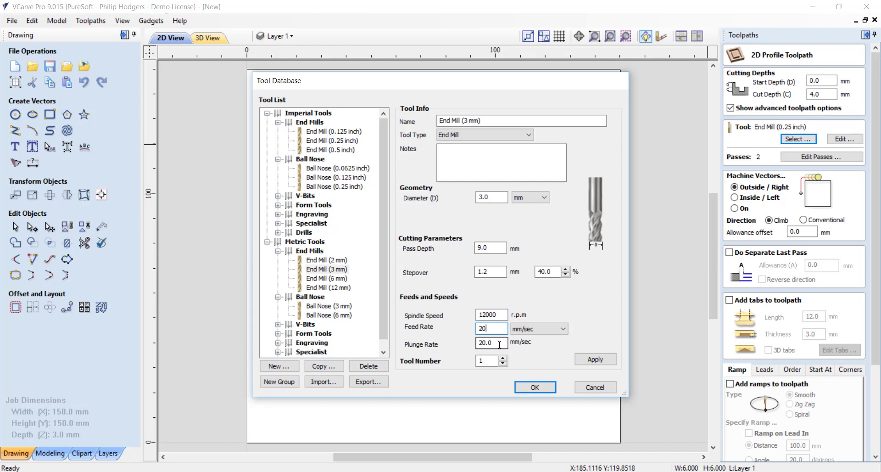
Set the plunge rate to 10 mm/sec, apply, and use this end mill for the toolpath.
{"action": "left_click", "coordinate": [490, 343]}
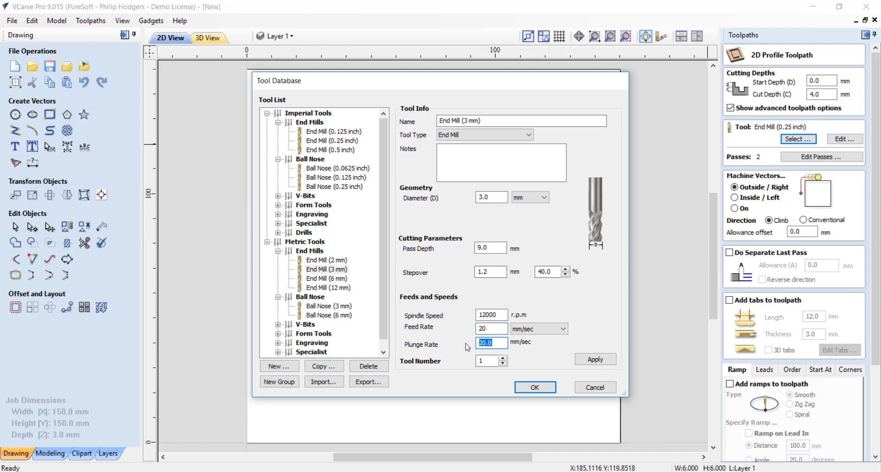
{"action": "type", "text": "10"}
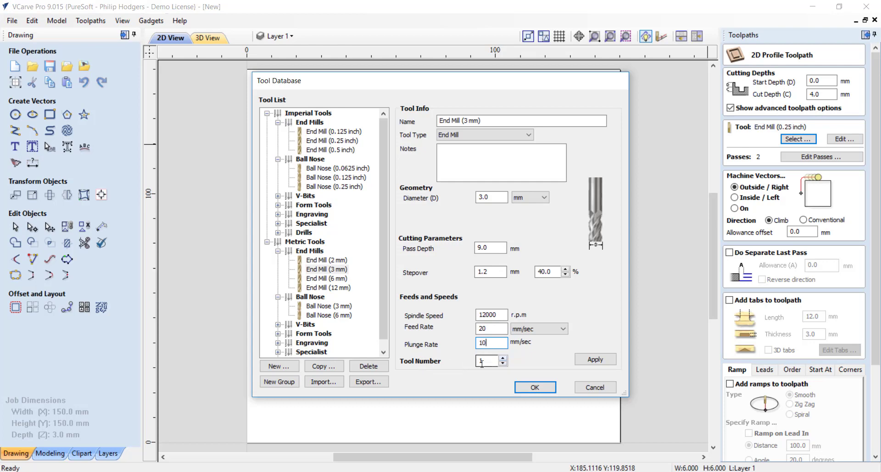
{"action": "left_click", "coordinate": [595, 359]}
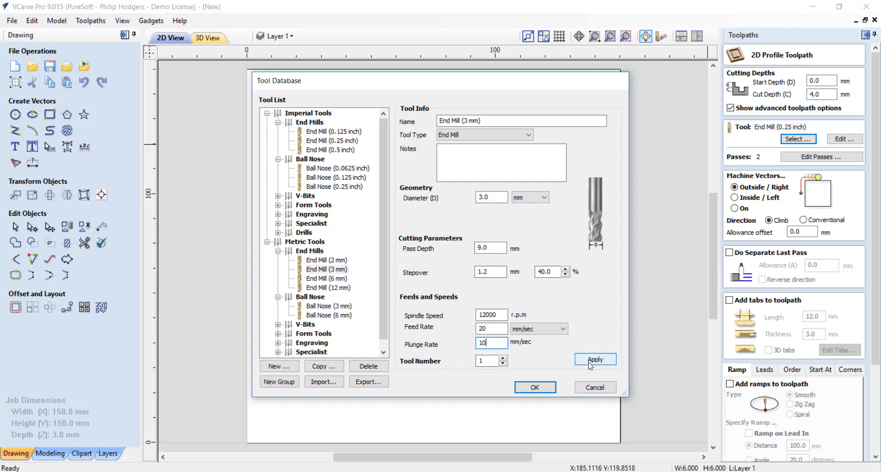
{"action": "left_click", "coordinate": [594, 359]}
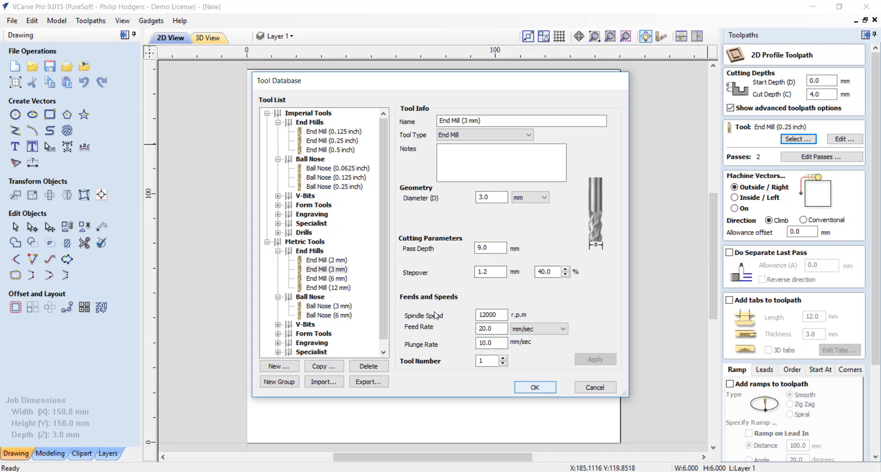
{"action": "left_click", "coordinate": [534, 388]}
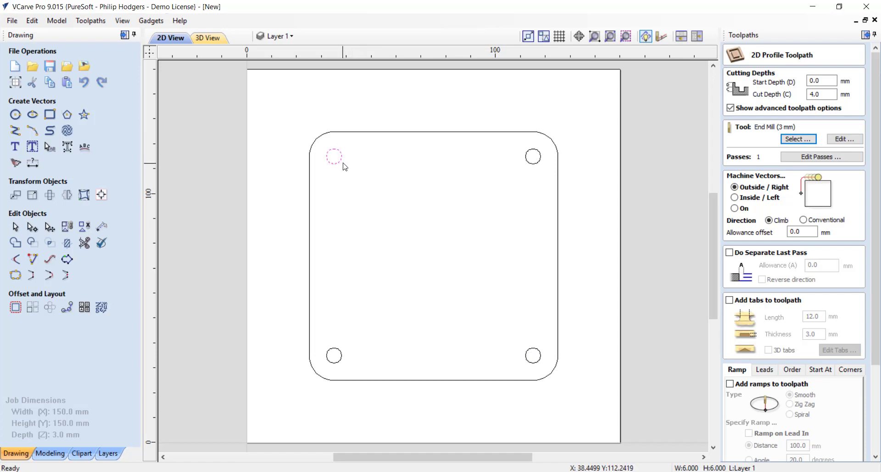
{"action": "mouse_move", "coordinate": [335, 166]}
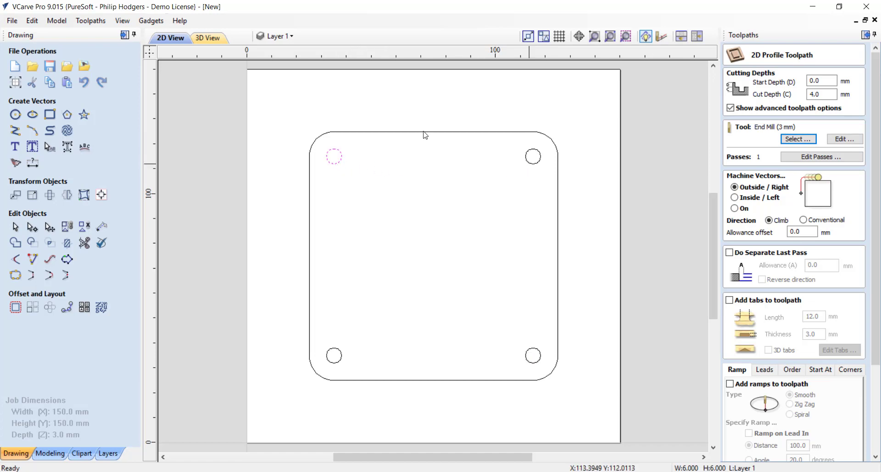
Target the corner-hole circles and set Machine Vectors to Inside/Left.
{"action": "left_click", "coordinate": [333, 355]}
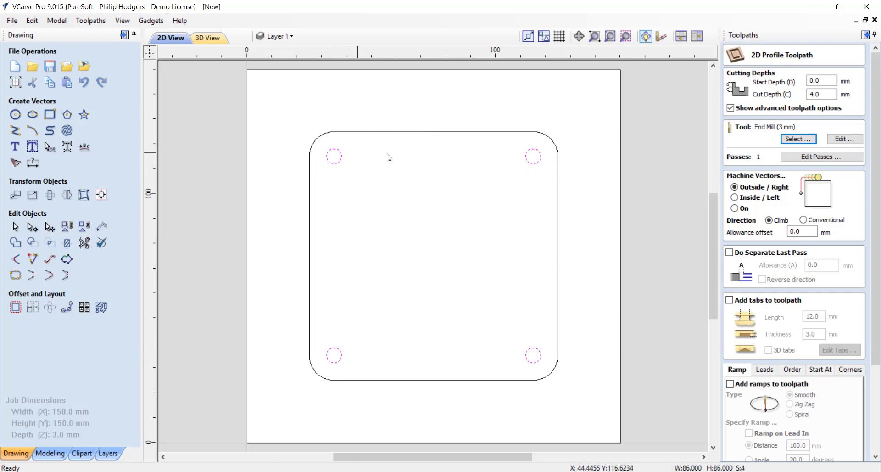
{"action": "mouse_move", "coordinate": [355, 122]}
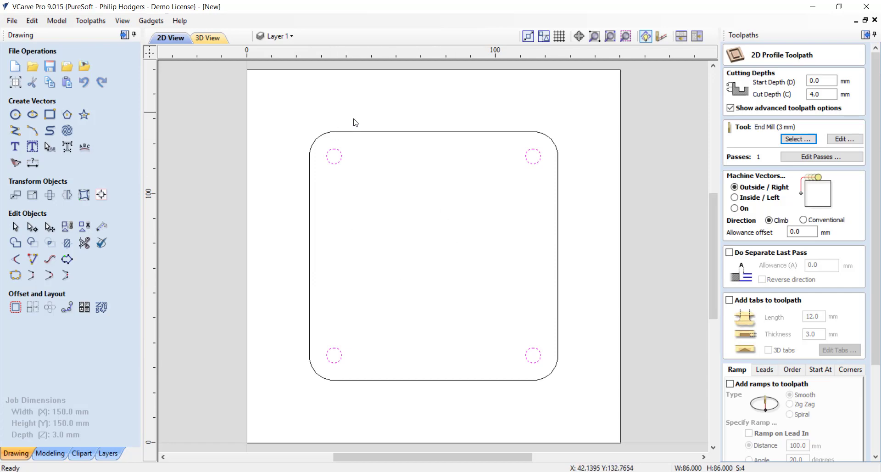
{"action": "mouse_move", "coordinate": [797, 263]}
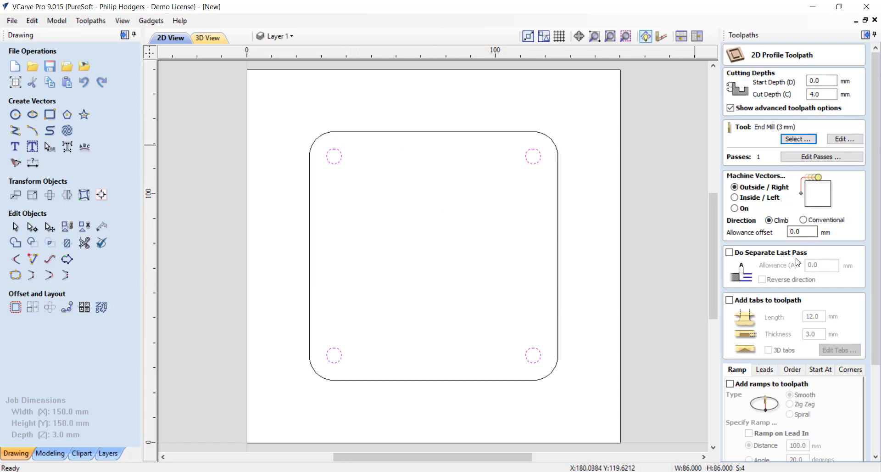
{"action": "mouse_move", "coordinate": [711, 202]}
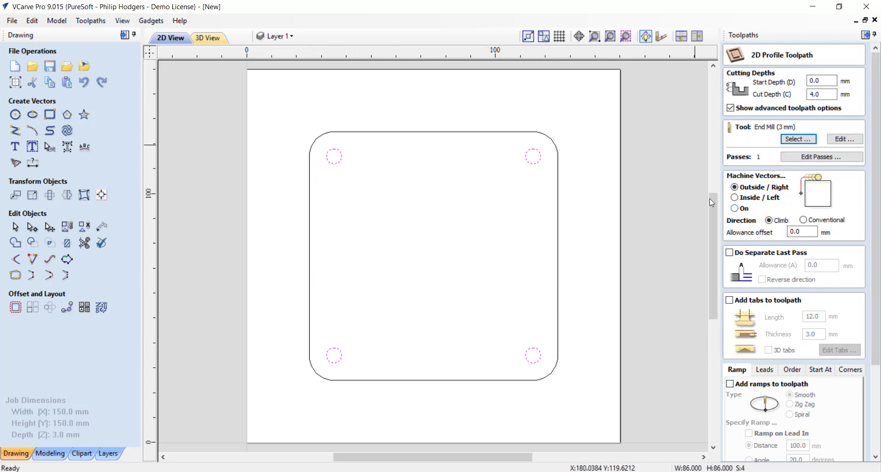
{"action": "left_click", "coordinate": [735, 187]}
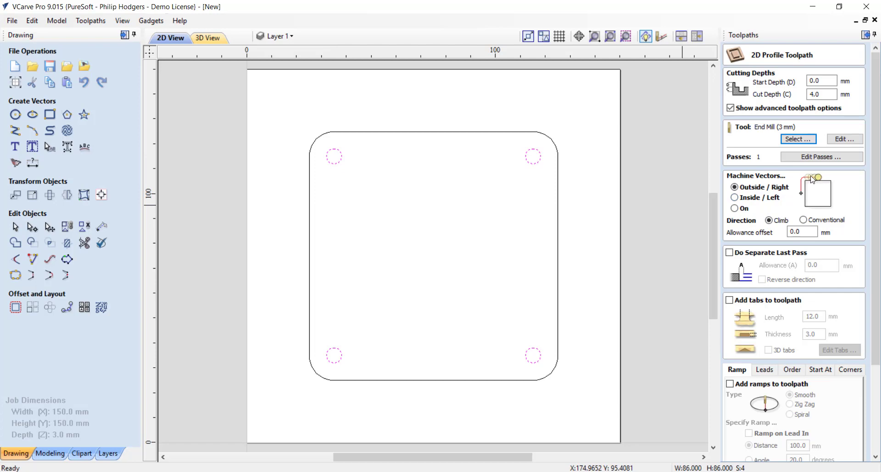
{"action": "mouse_move", "coordinate": [811, 181]}
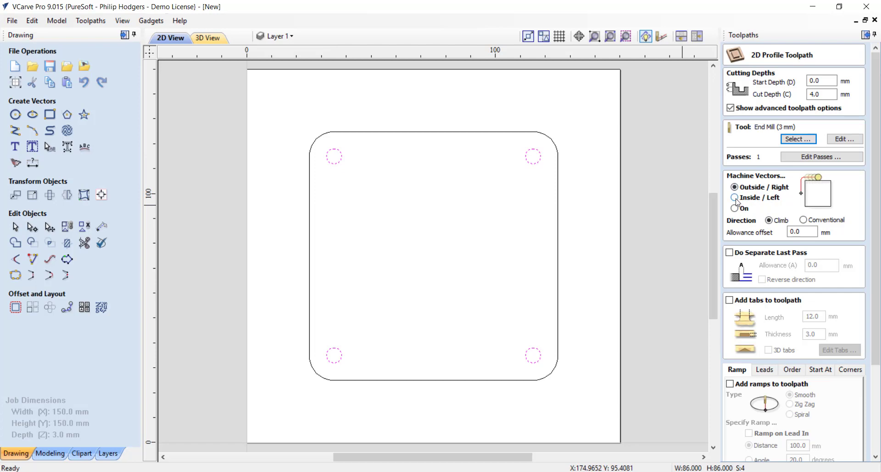
{"action": "left_click", "coordinate": [735, 198]}
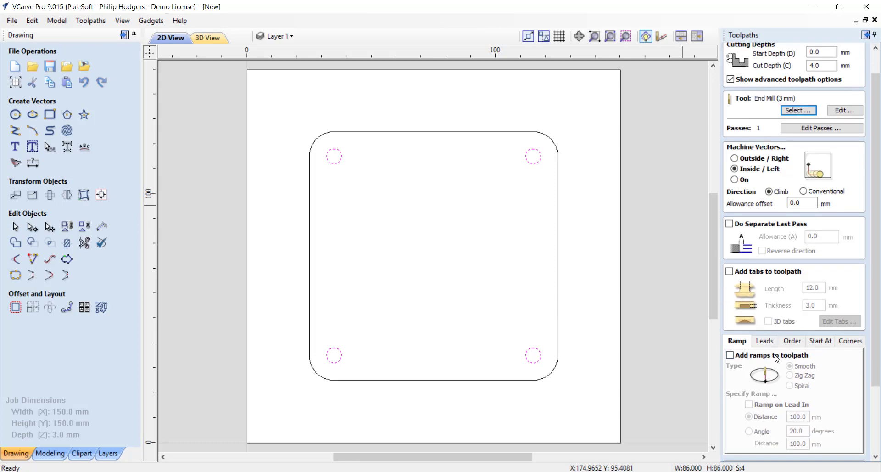
Name the toolpath Corner Holes and calculate it.
{"action": "scroll", "scroll_direction": "down", "scroll_amount": 3}
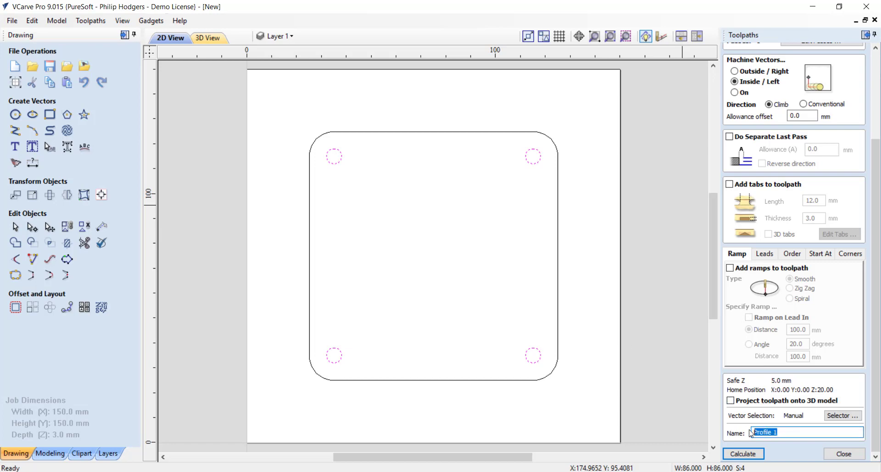
{"action": "type", "text": "Corner Holes"}
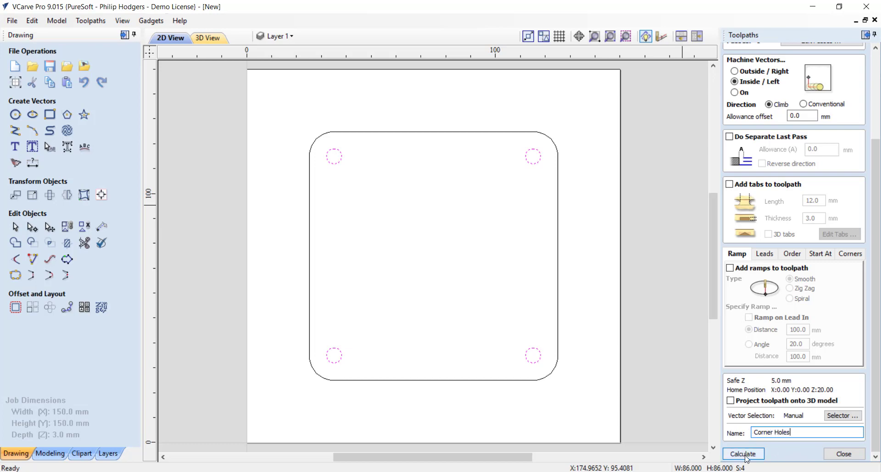
{"action": "left_click", "coordinate": [742, 454]}
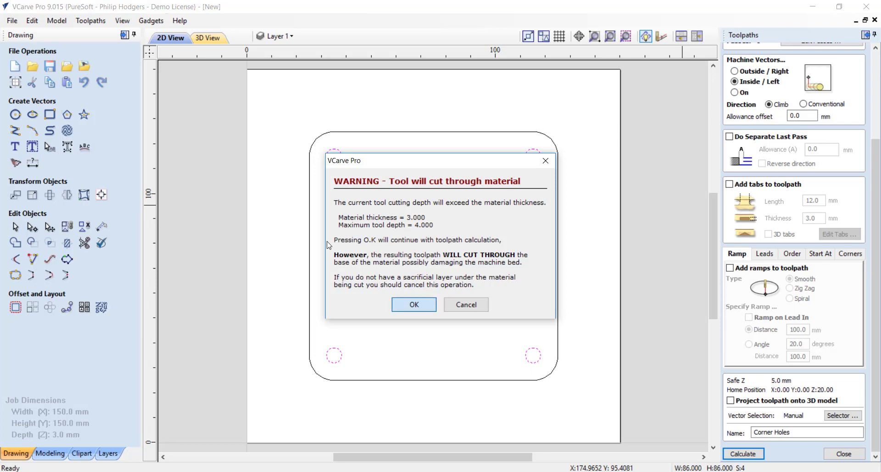
Accept the cut-through warning and tilt the 3D view to inspect the toolpath.
{"action": "left_click", "coordinate": [414, 304]}
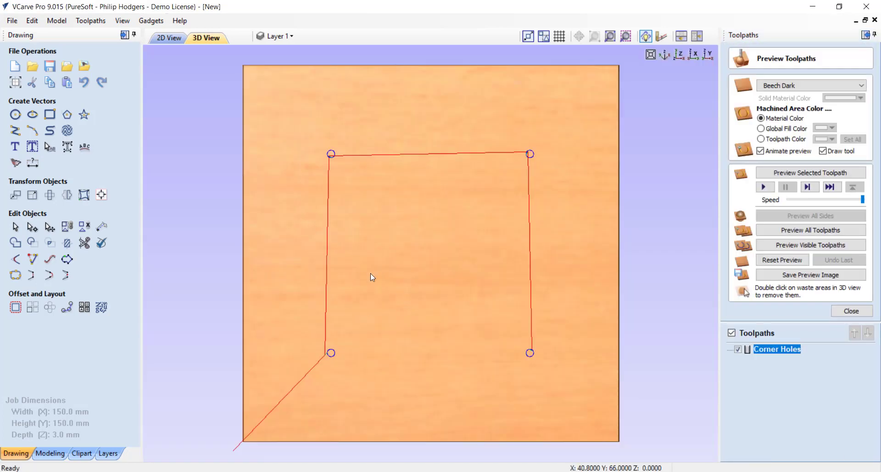
{"action": "mouse_move", "coordinate": [413, 427]}
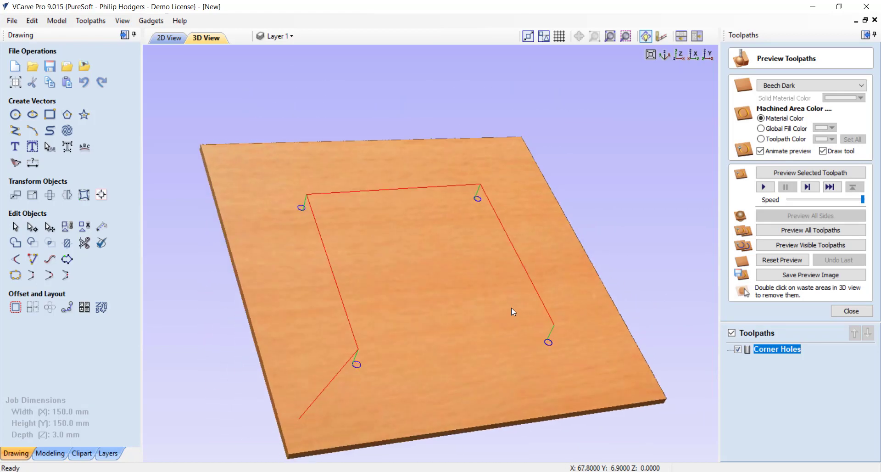
{"action": "left_click_drag", "start_coordinate": [512, 312], "coordinate": [456, 247]}
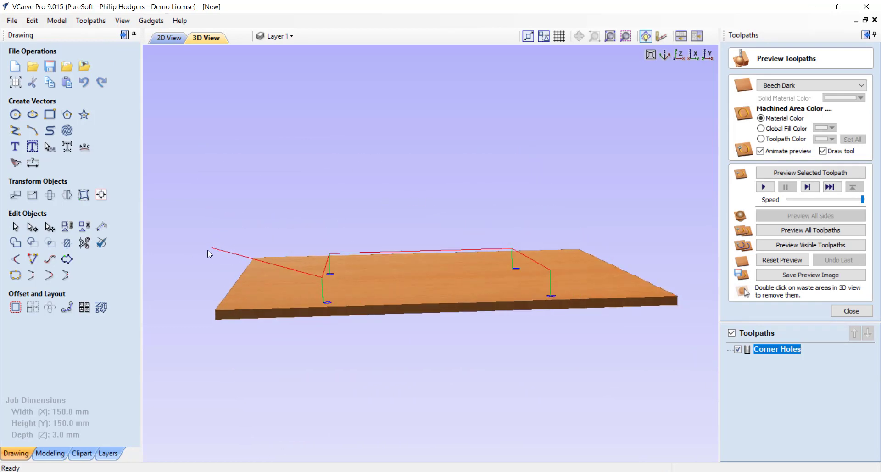
{"action": "mouse_move", "coordinate": [299, 275]}
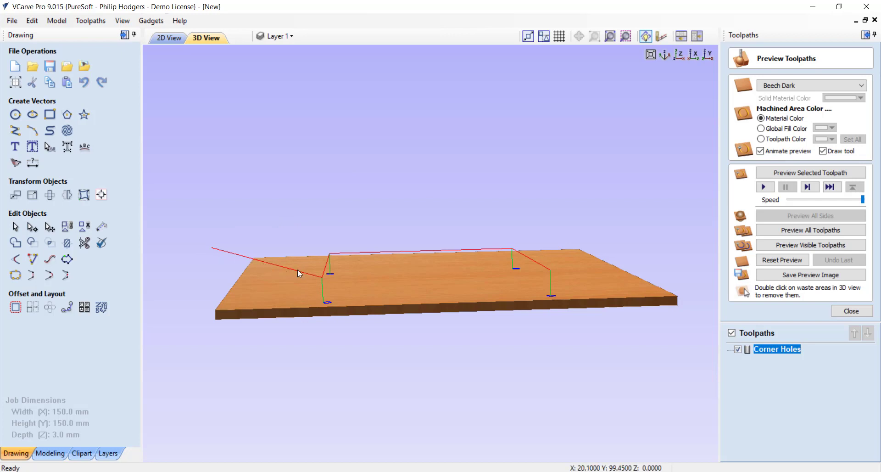
{"action": "mouse_move", "coordinate": [323, 281]}
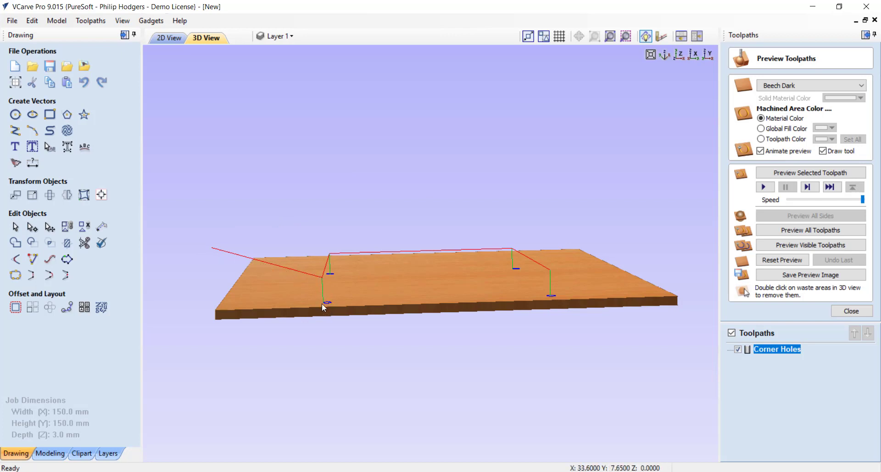
{"action": "mouse_move", "coordinate": [462, 246]}
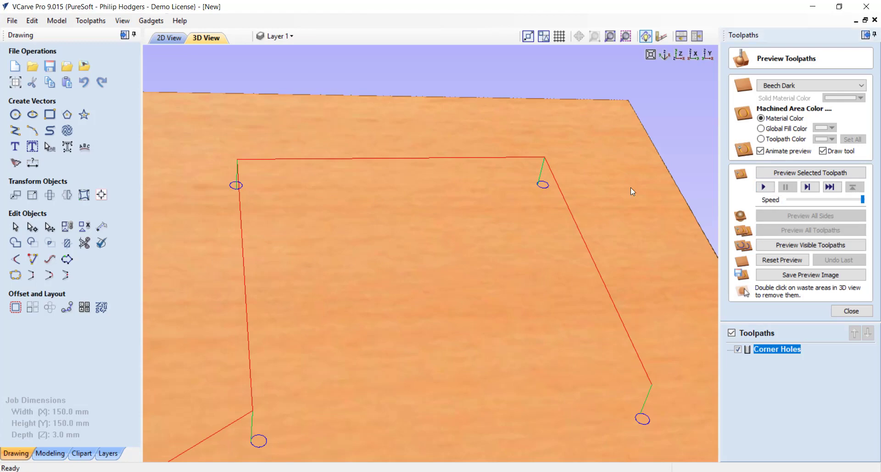
Preview all toolpaths to see the four holes cut, then close the preview.
{"action": "left_click", "coordinate": [811, 229]}
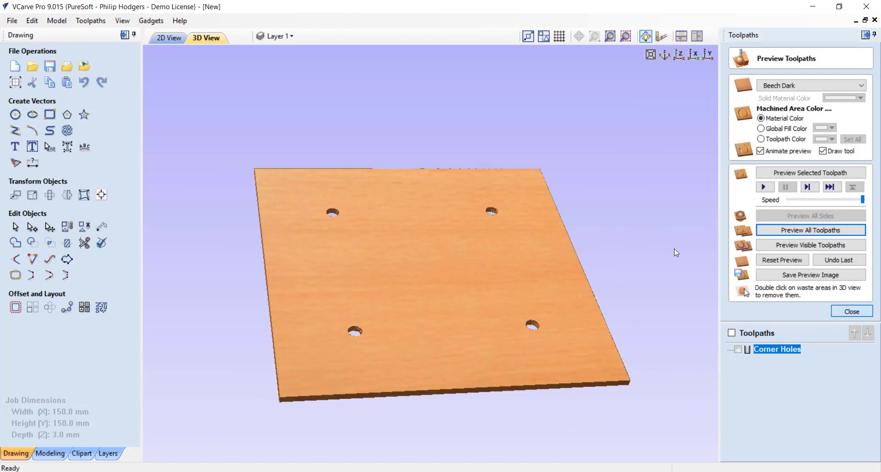
{"action": "left_click", "coordinate": [850, 311]}
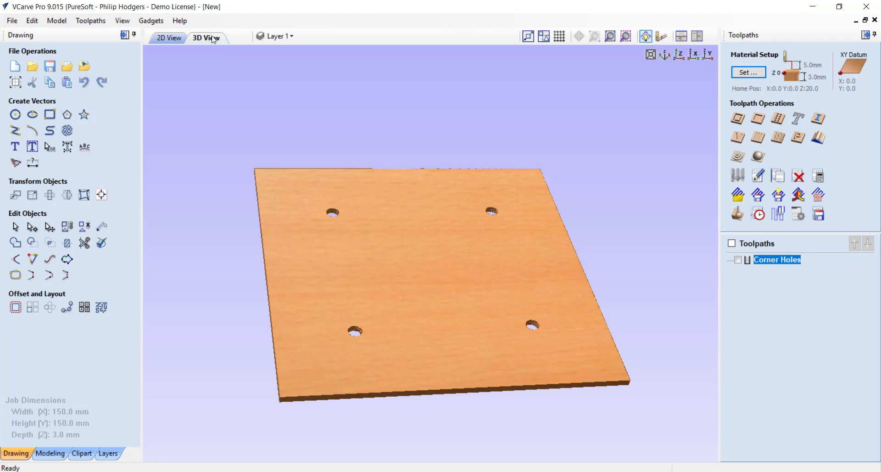
Back in 2D View, start a Profile toolpath on the outer outline, machining Outside/Right.
{"action": "left_click", "coordinate": [169, 36]}
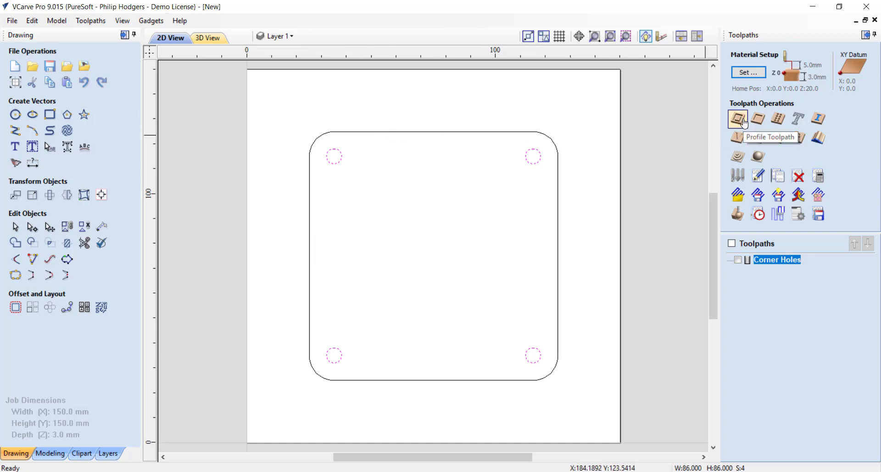
{"action": "left_click", "coordinate": [738, 119]}
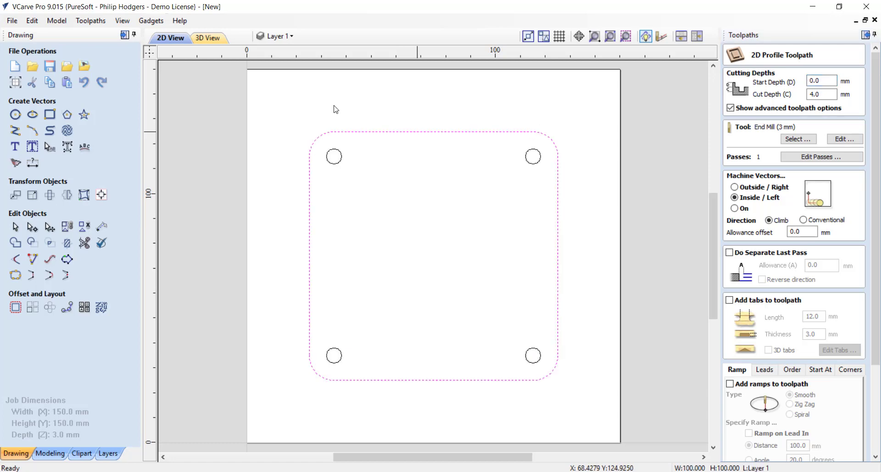
{"action": "left_click", "coordinate": [821, 94]}
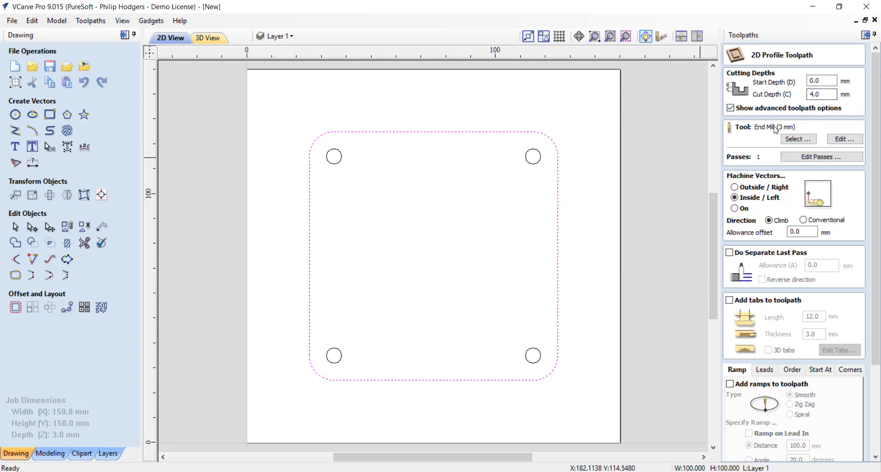
{"action": "left_click", "coordinate": [734, 198]}
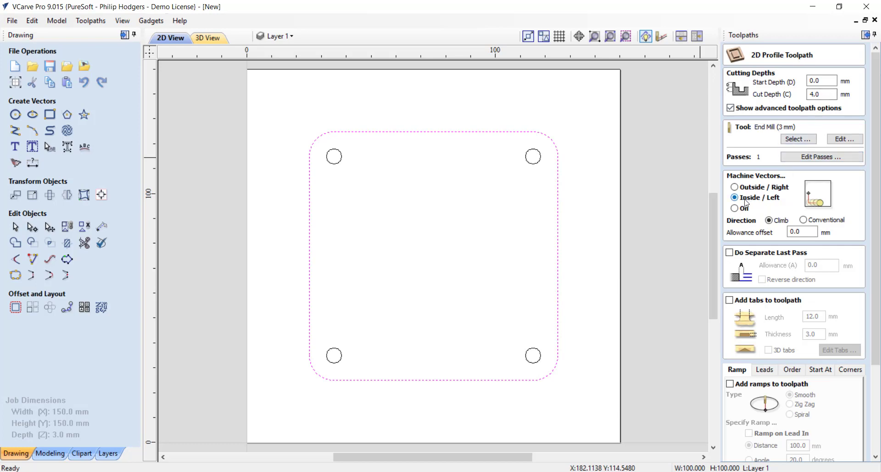
{"action": "left_click", "coordinate": [735, 187]}
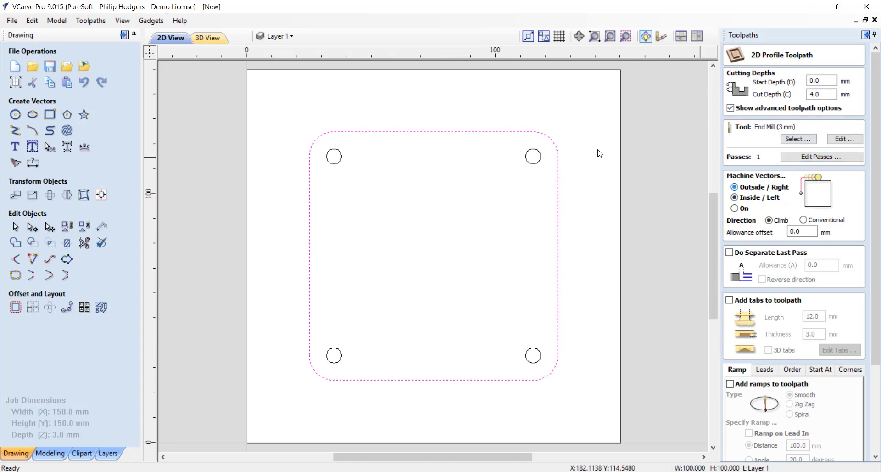
{"action": "mouse_move", "coordinate": [504, 129]}
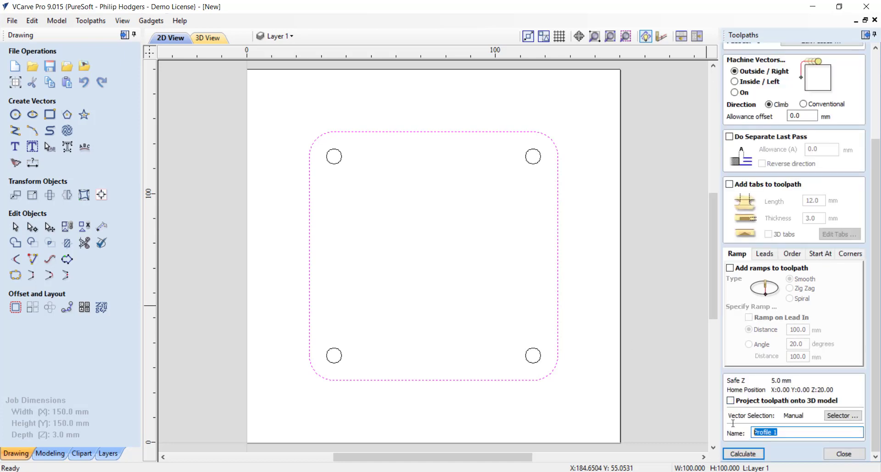
Name it 'Outer Profile', calculate it and accept the cut-through warning.
{"action": "type", "text": "Outer"}
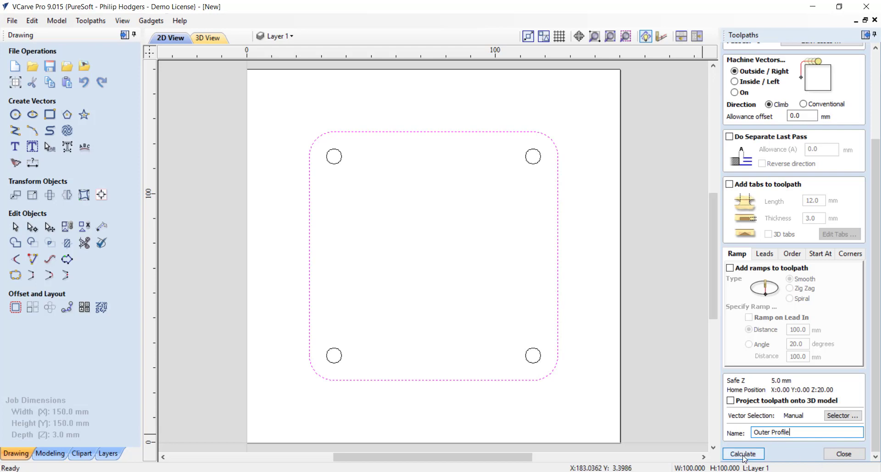
{"action": "left_click", "coordinate": [743, 453]}
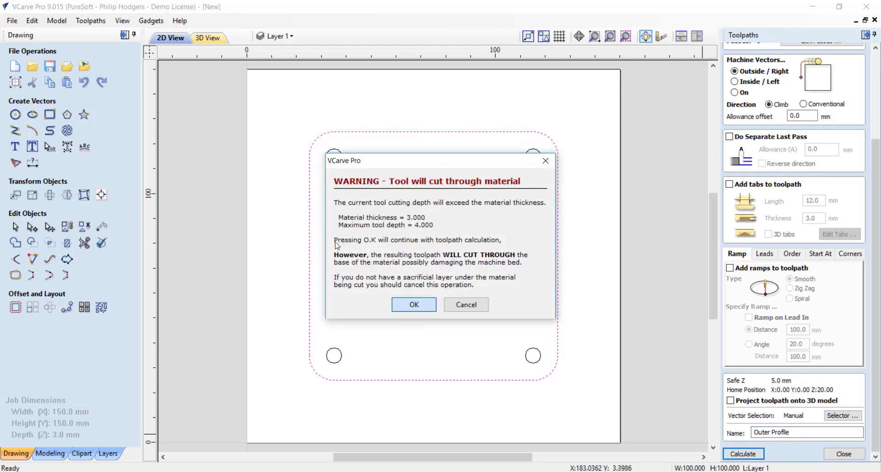
{"action": "left_click", "coordinate": [414, 304]}
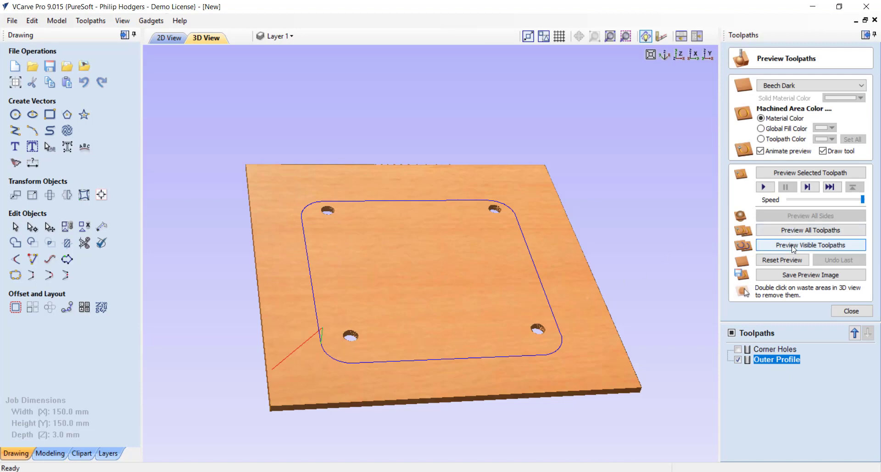
Preview the visible toolpaths so the panel is cut free of the waste.
{"action": "left_click", "coordinate": [810, 244]}
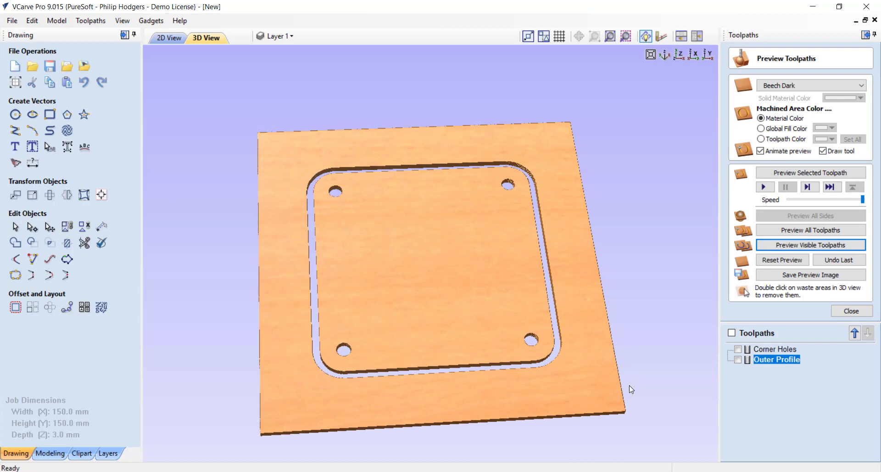
{"action": "mouse_move", "coordinate": [586, 385]}
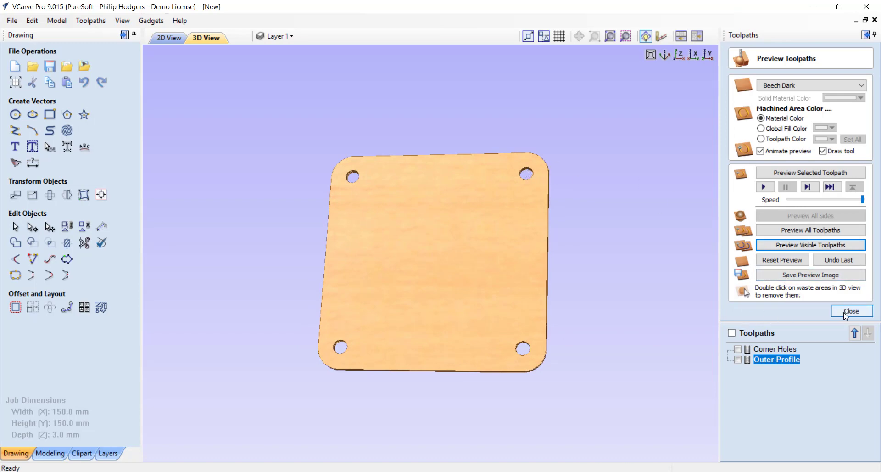
Close the preview and set Save Toolpaths to output all visible toolpaths to one file.
{"action": "left_click", "coordinate": [852, 311]}
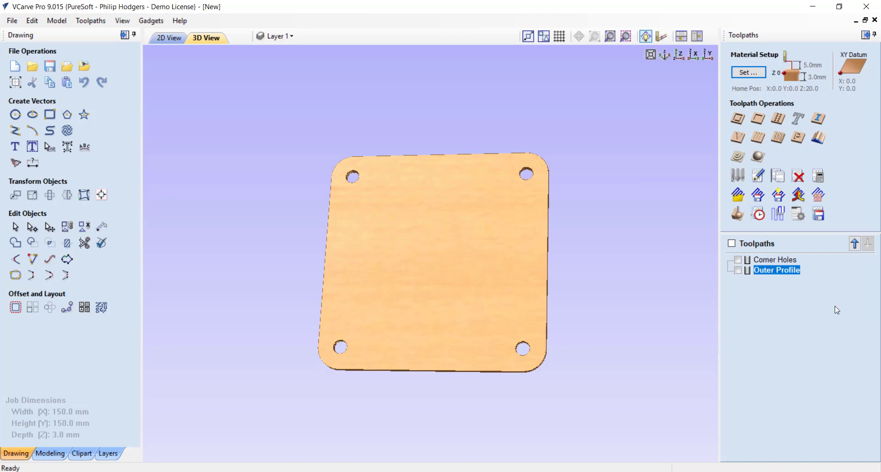
{"action": "mouse_move", "coordinate": [813, 231]}
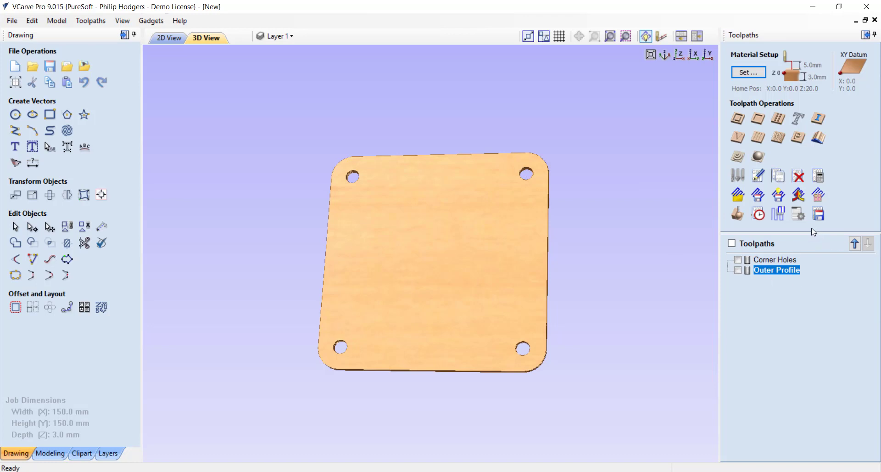
{"action": "mouse_move", "coordinate": [818, 214]}
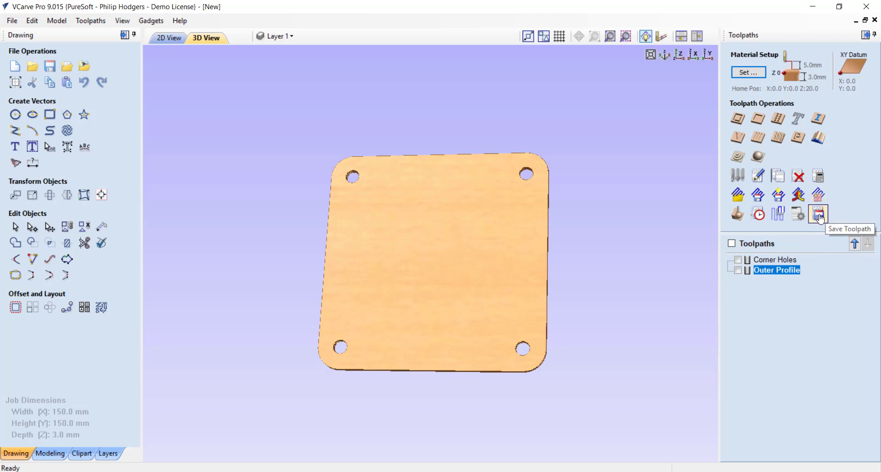
{"action": "left_click", "coordinate": [818, 214]}
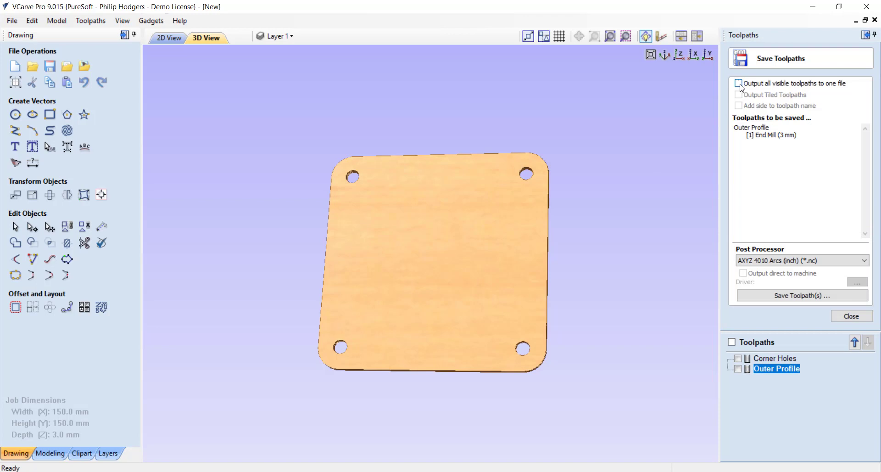
{"action": "left_click", "coordinate": [739, 84]}
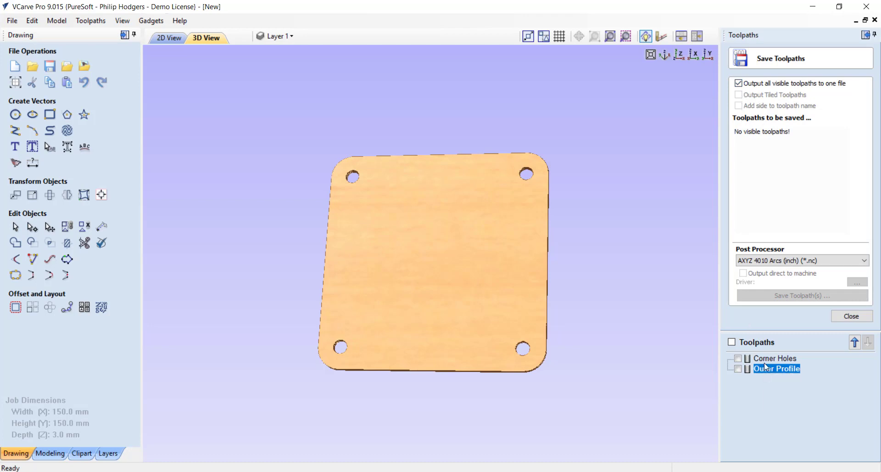
{"action": "mouse_move", "coordinate": [765, 358]}
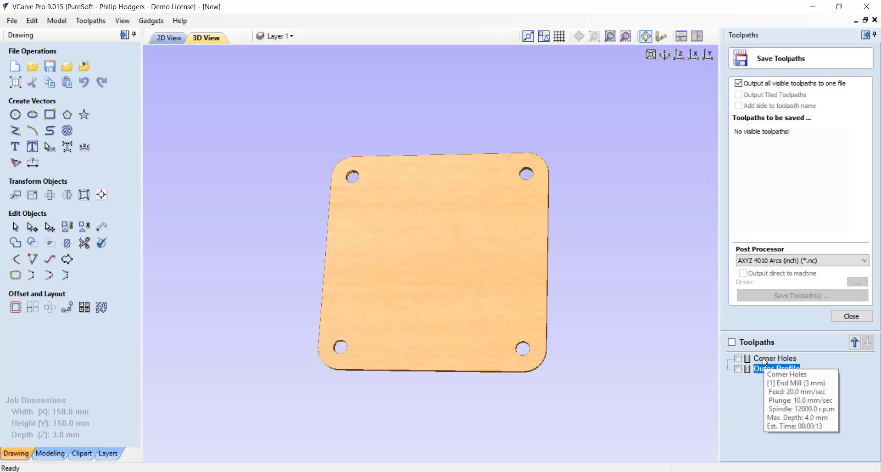
Make both Corner Holes and Outer Profile visible for the combined output.
{"action": "left_click", "coordinate": [738, 358]}
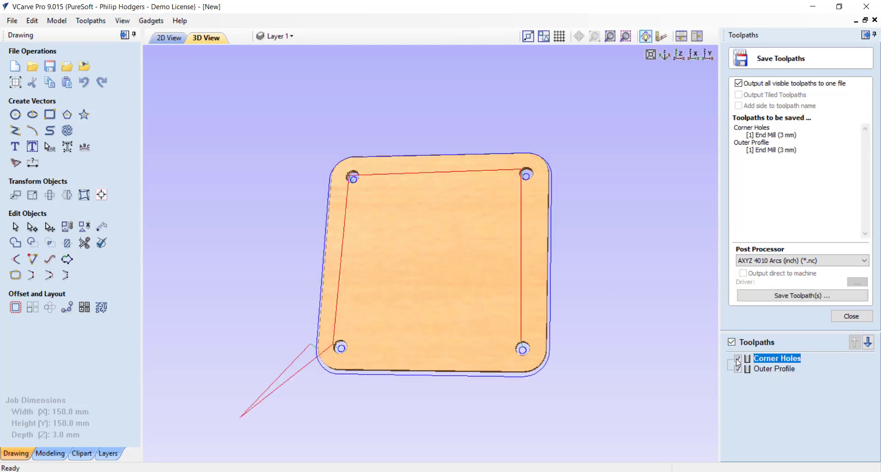
{"action": "left_click", "coordinate": [738, 368]}
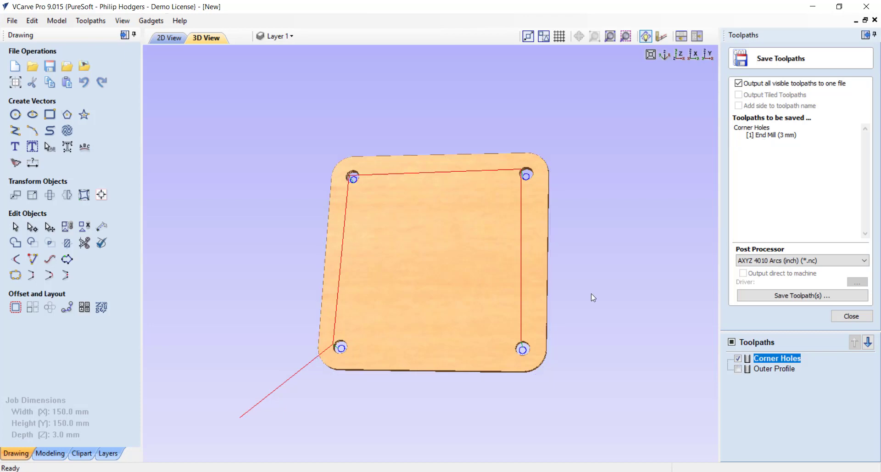
{"action": "left_click", "coordinate": [738, 358]}
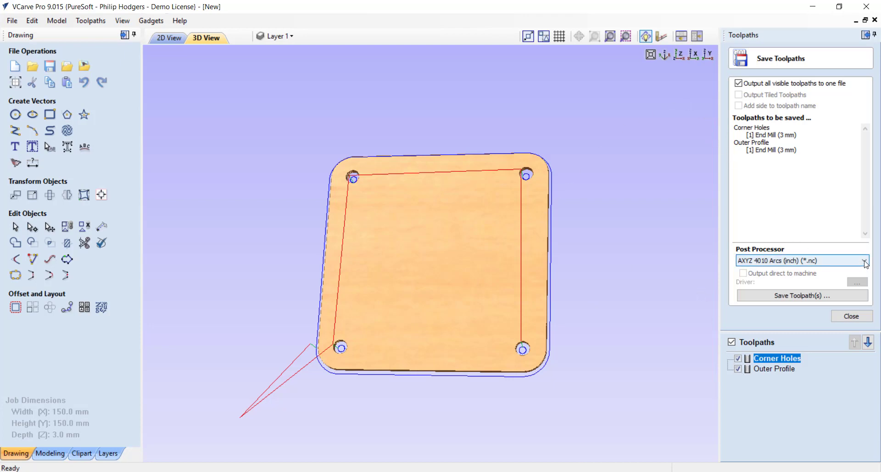
Select KinetiC-NC (mm) (*.nc) from the post processor list.
{"action": "left_click", "coordinate": [864, 260]}
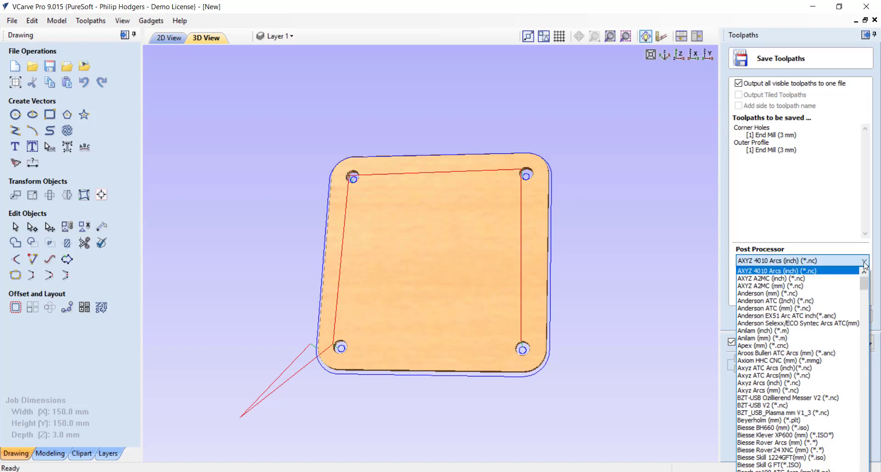
{"action": "scroll", "scroll_direction": "down", "scroll_amount": 3}
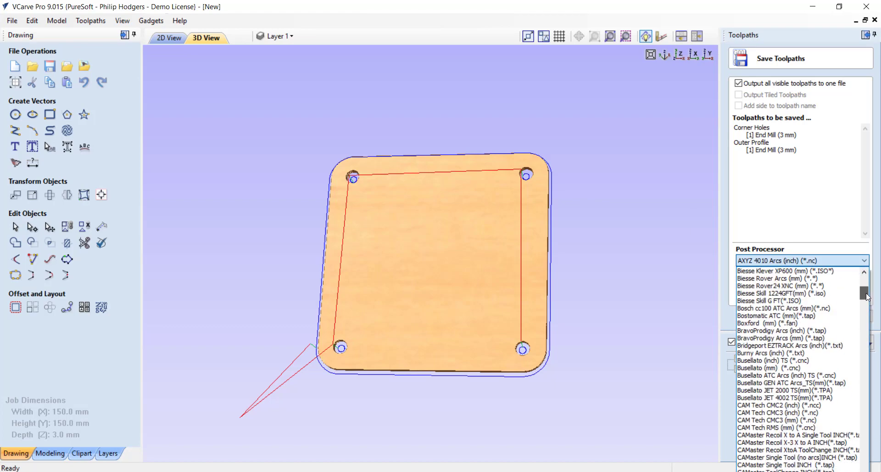
{"action": "scroll", "scroll_direction": "down", "scroll_amount": 3}
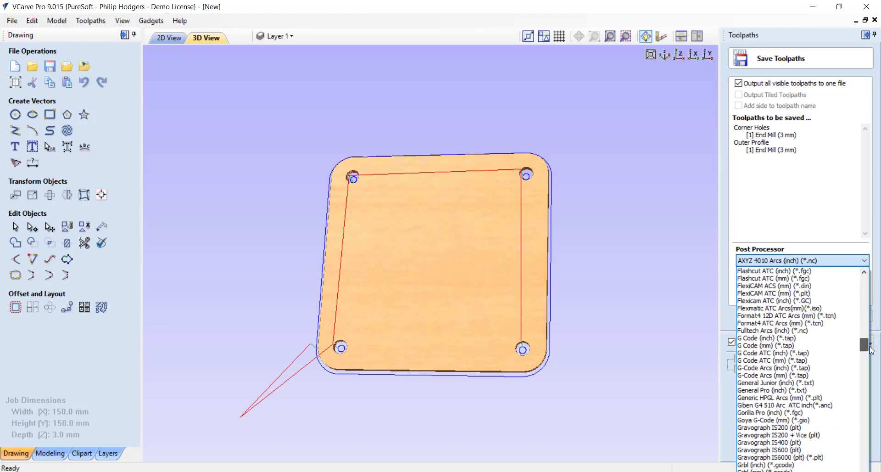
{"action": "scroll", "scroll_direction": "down", "scroll_amount": 3}
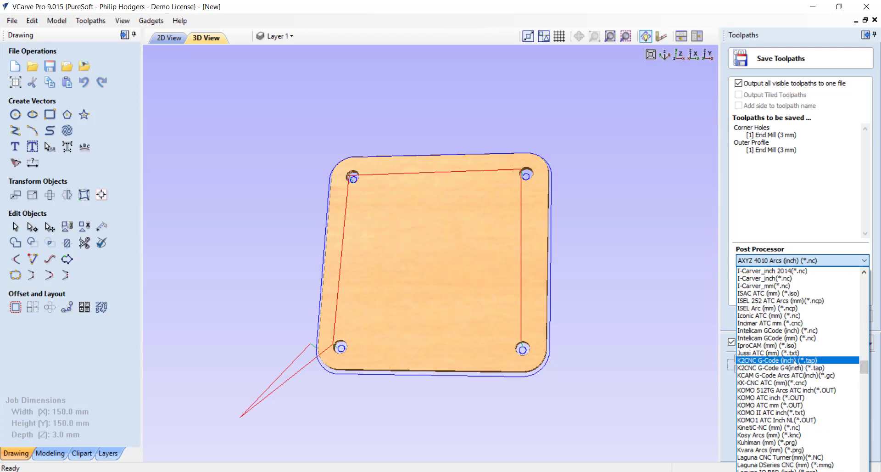
{"action": "left_click", "coordinate": [776, 428]}
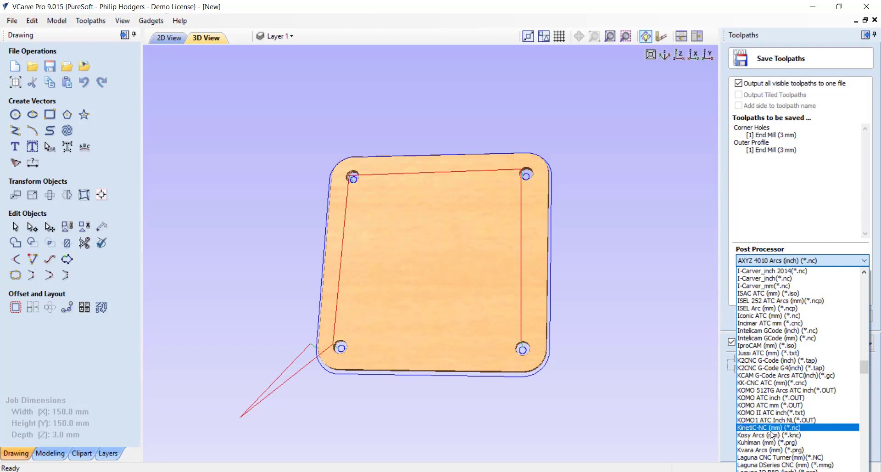
{"action": "left_click", "coordinate": [770, 427]}
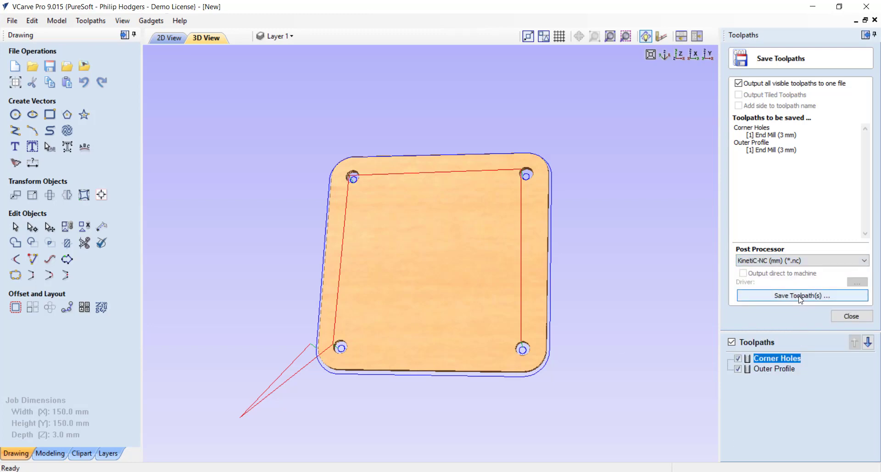
Save the toolpaths to the Desktop as Panel1.nc.
{"action": "left_click", "coordinate": [801, 295]}
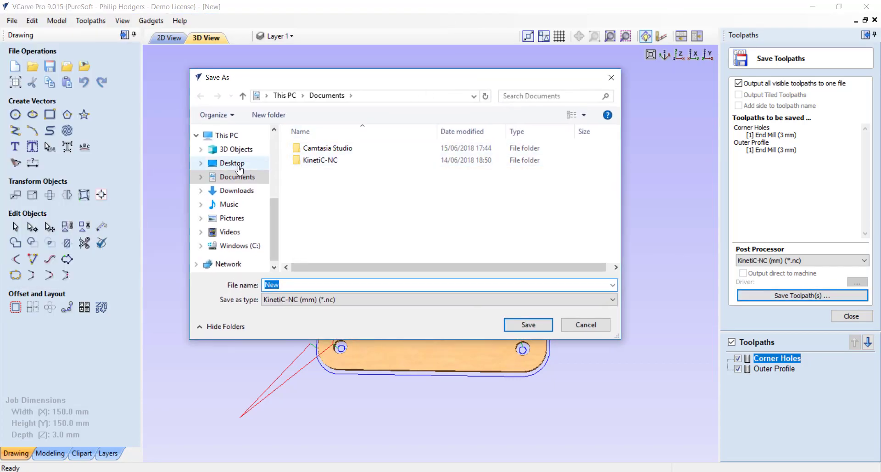
{"action": "left_click", "coordinate": [231, 163]}
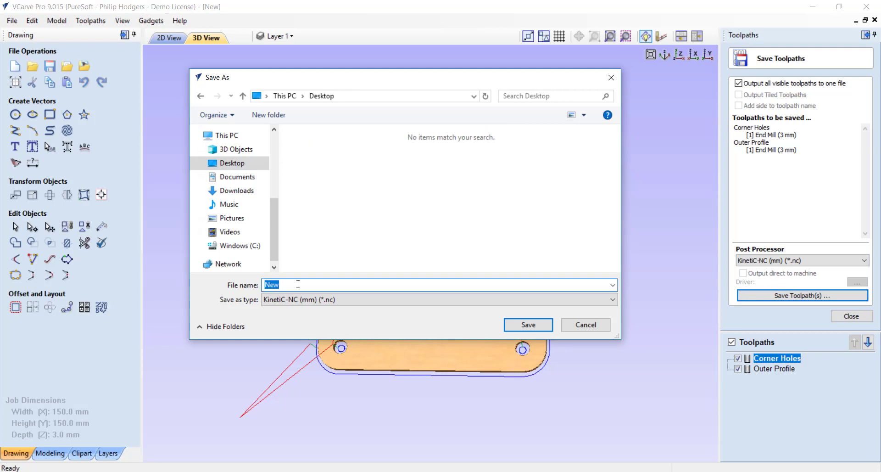
{"action": "type", "text": "Panel1"}
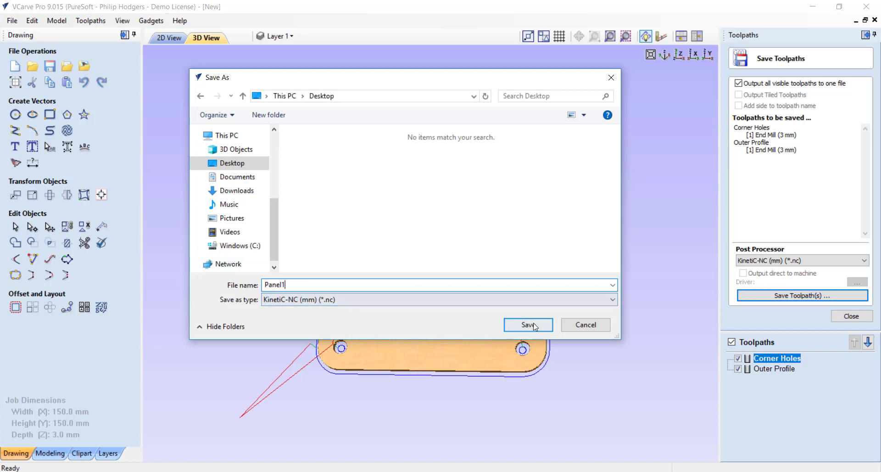
{"action": "left_click", "coordinate": [527, 325]}
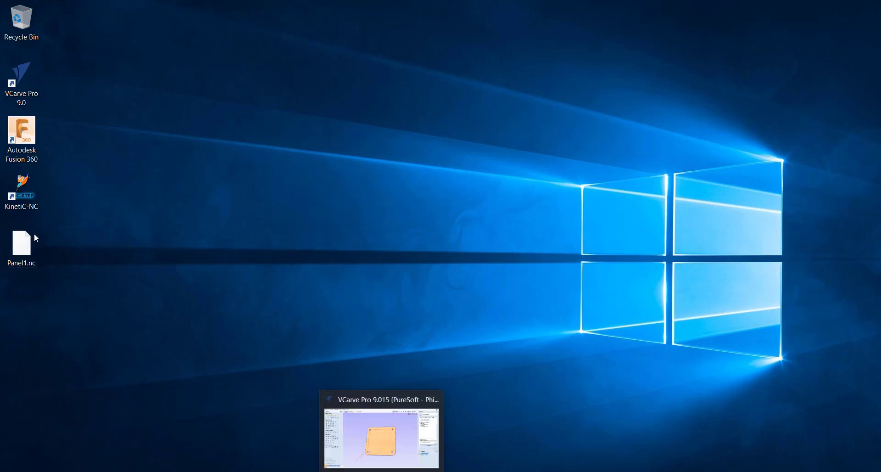
Bring up the Properties of Panel1.nc on the desktop.
{"action": "left_click", "coordinate": [21, 242]}
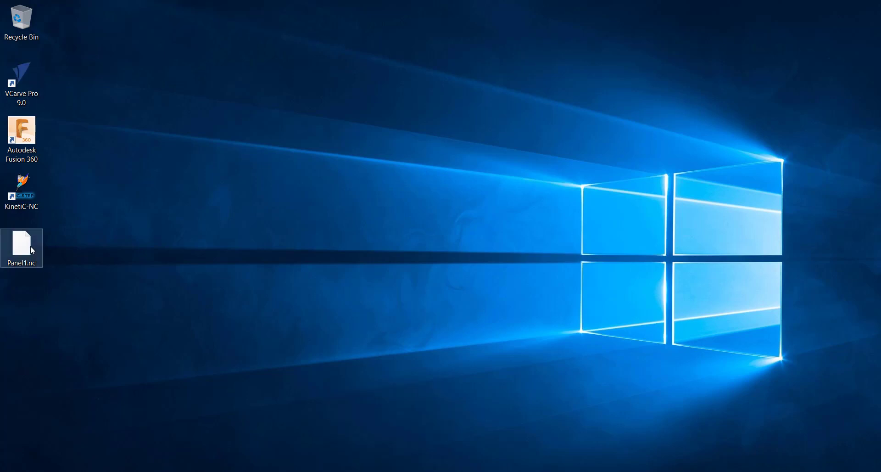
{"action": "mouse_move", "coordinate": [22, 247]}
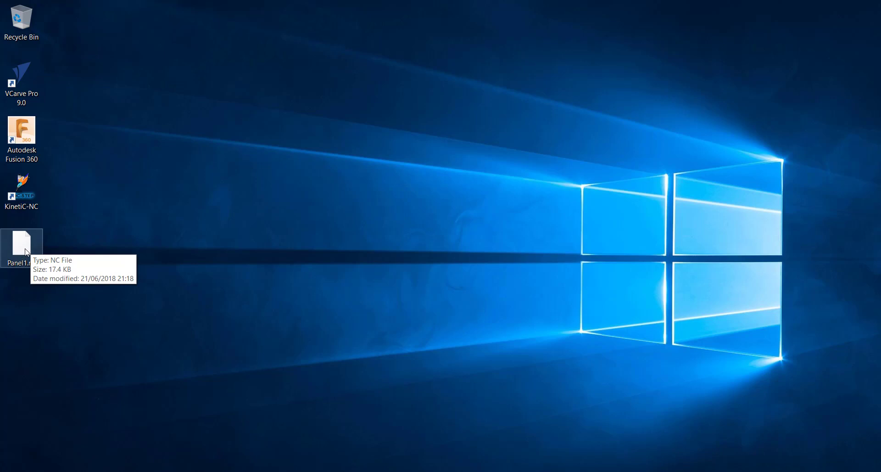
{"action": "right_click", "coordinate": [21, 243]}
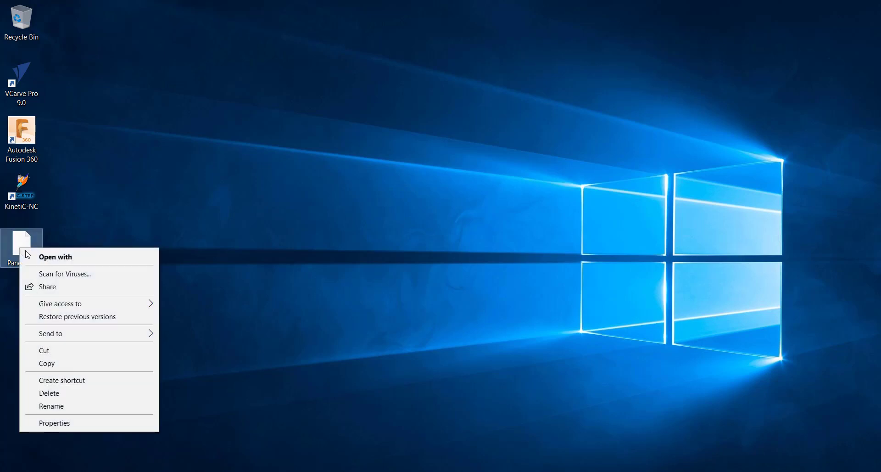
{"action": "mouse_move", "coordinate": [60, 303]}
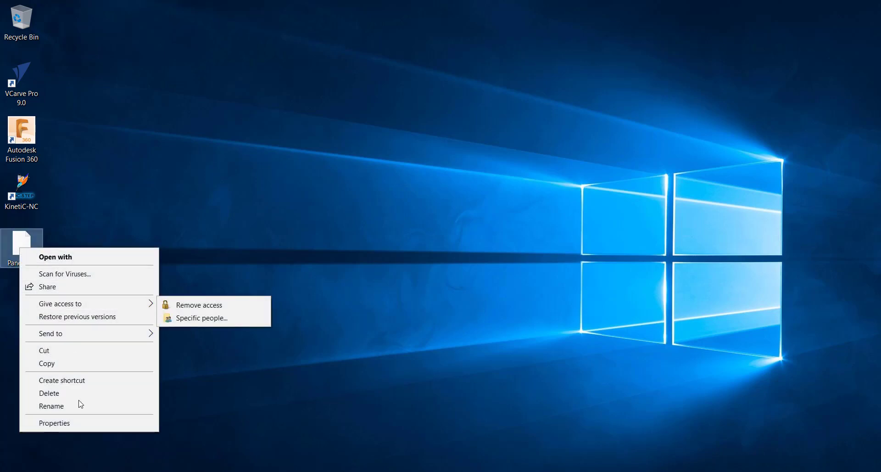
{"action": "left_click", "coordinate": [54, 422]}
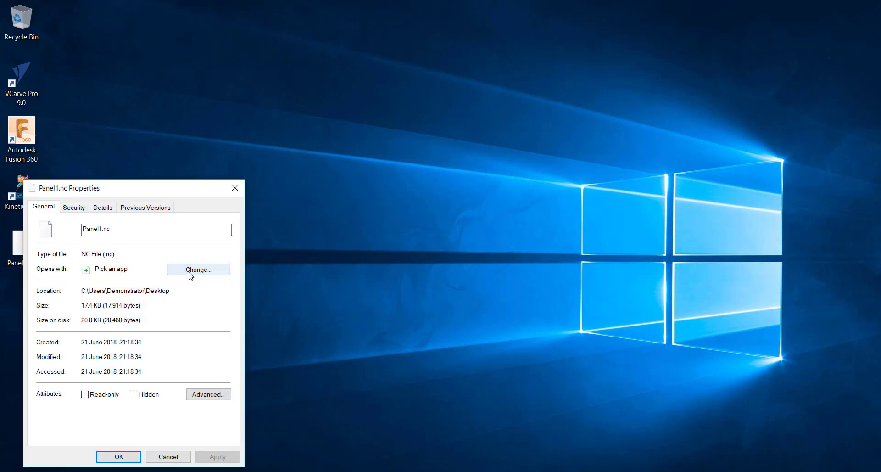
Change the .nc opener to Notepad with 'Always use this app'.
{"action": "left_click", "coordinate": [198, 269]}
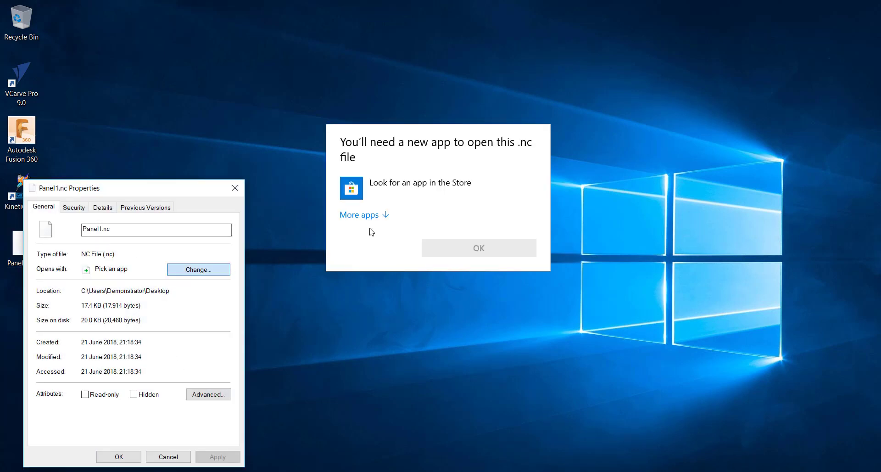
{"action": "left_click", "coordinate": [359, 215]}
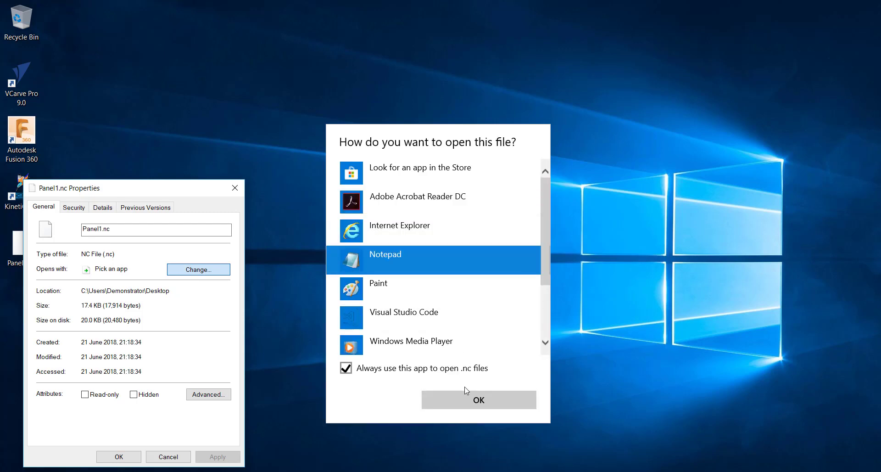
{"action": "left_click", "coordinate": [478, 399]}
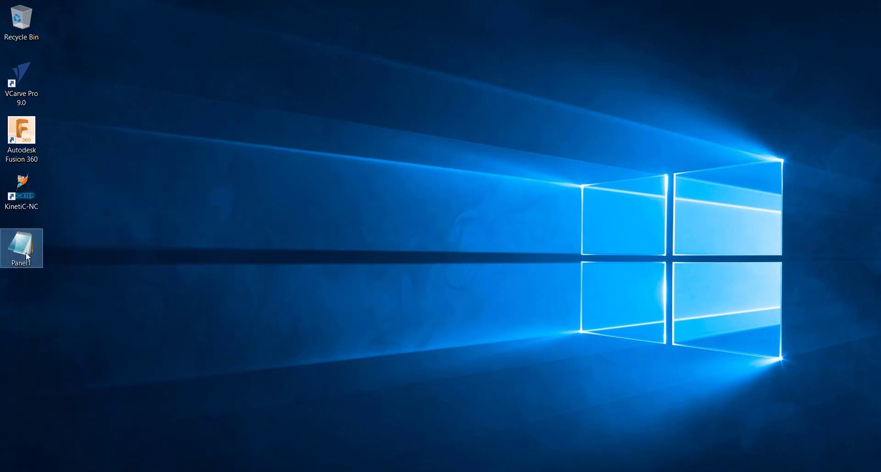
{"action": "double_click", "coordinate": [21, 248]}
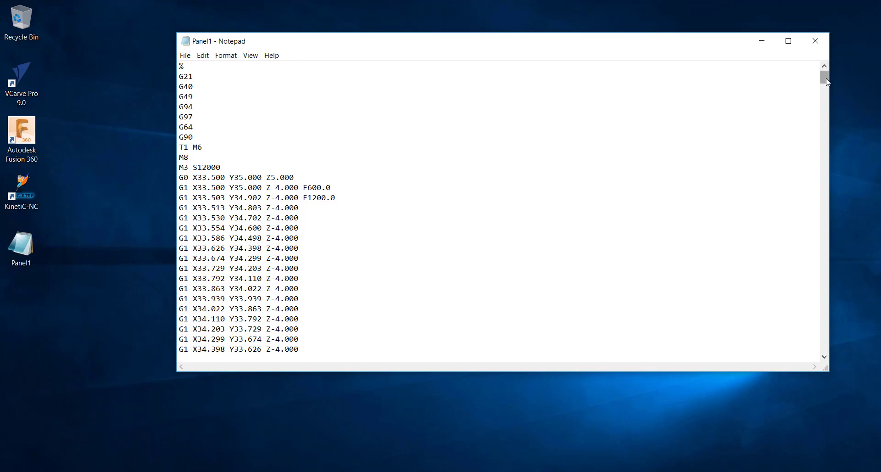
{"action": "left_click_drag", "start_coordinate": [826, 79], "coordinate": [826, 271]}
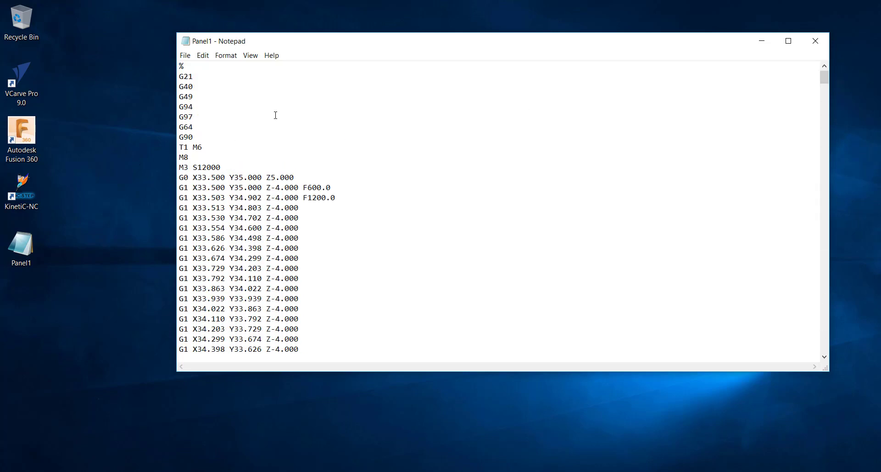
{"action": "left_click", "coordinate": [815, 40]}
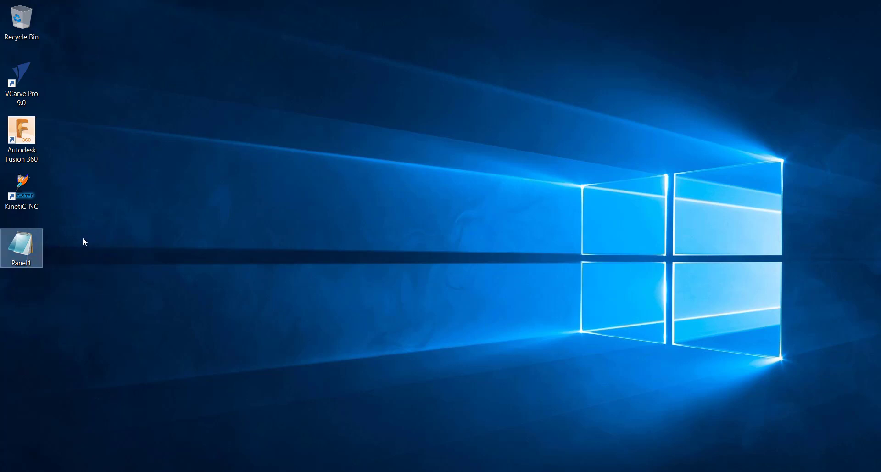
{"action": "mouse_move", "coordinate": [81, 243]}
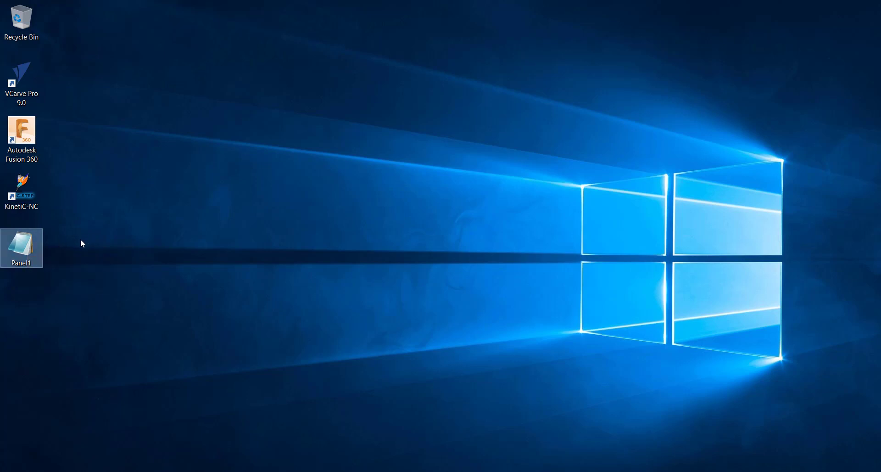